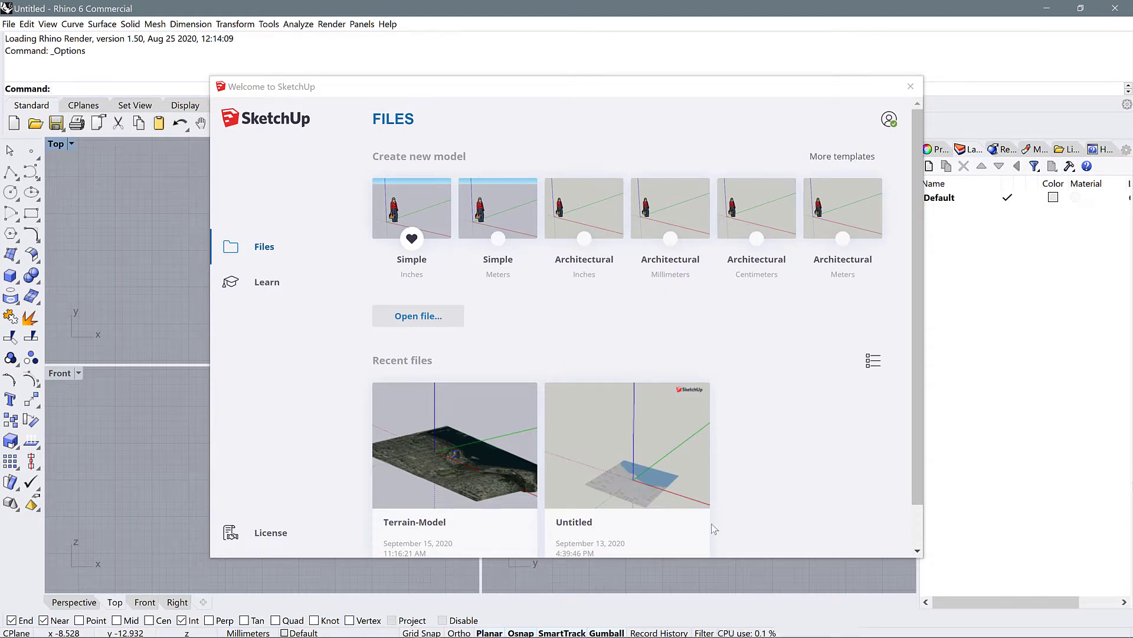
mouse_move(743, 346)
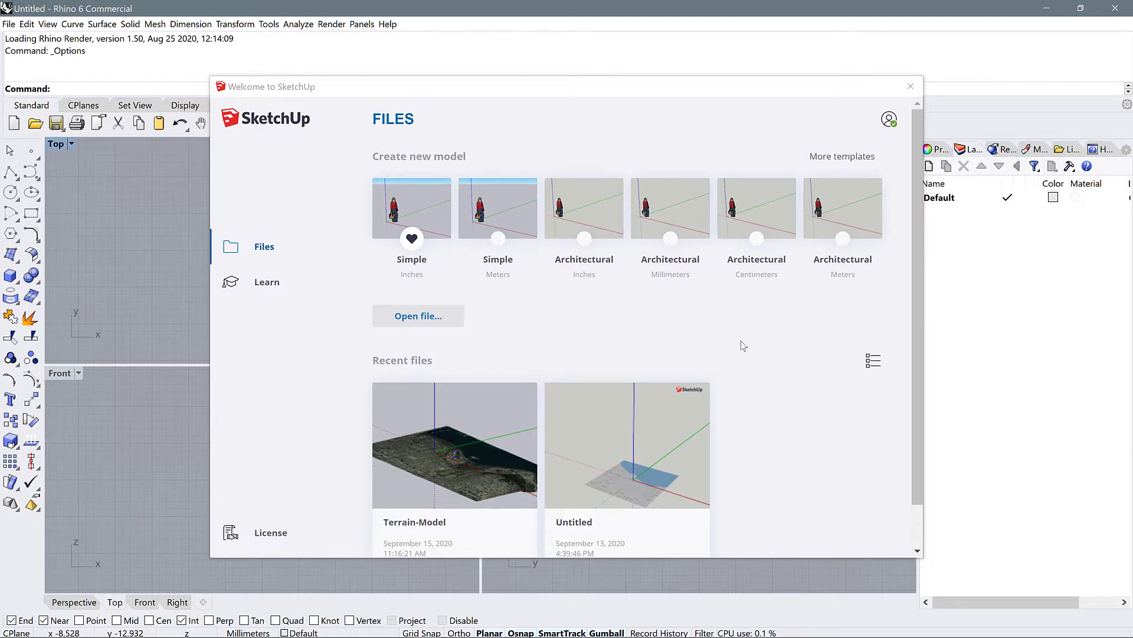
mouse_move(765, 364)
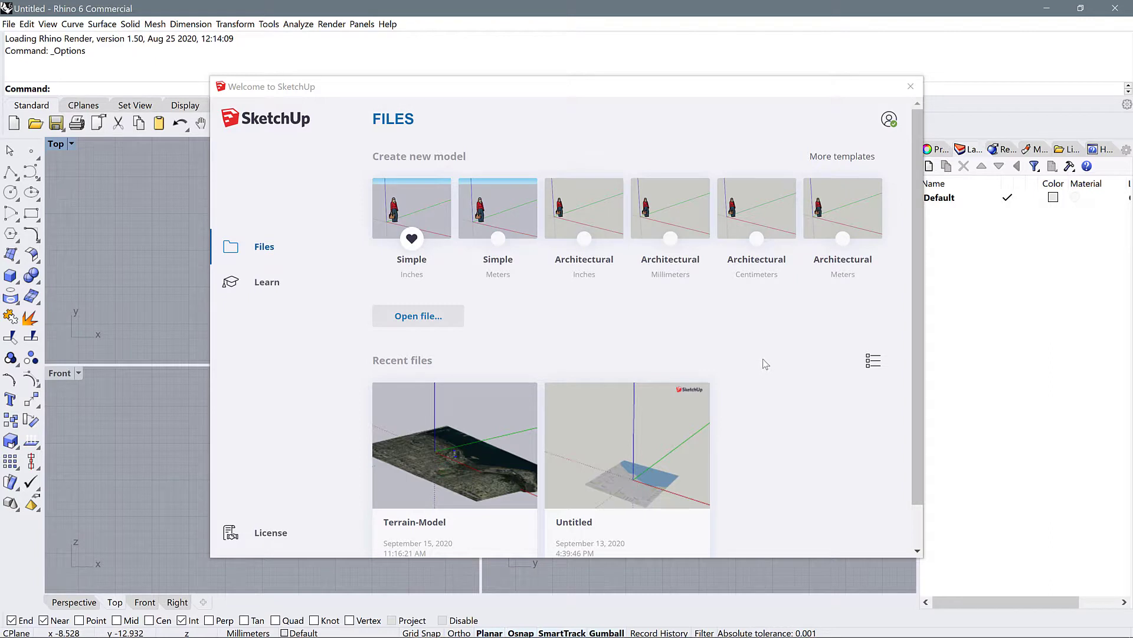
mouse_move(735, 309)
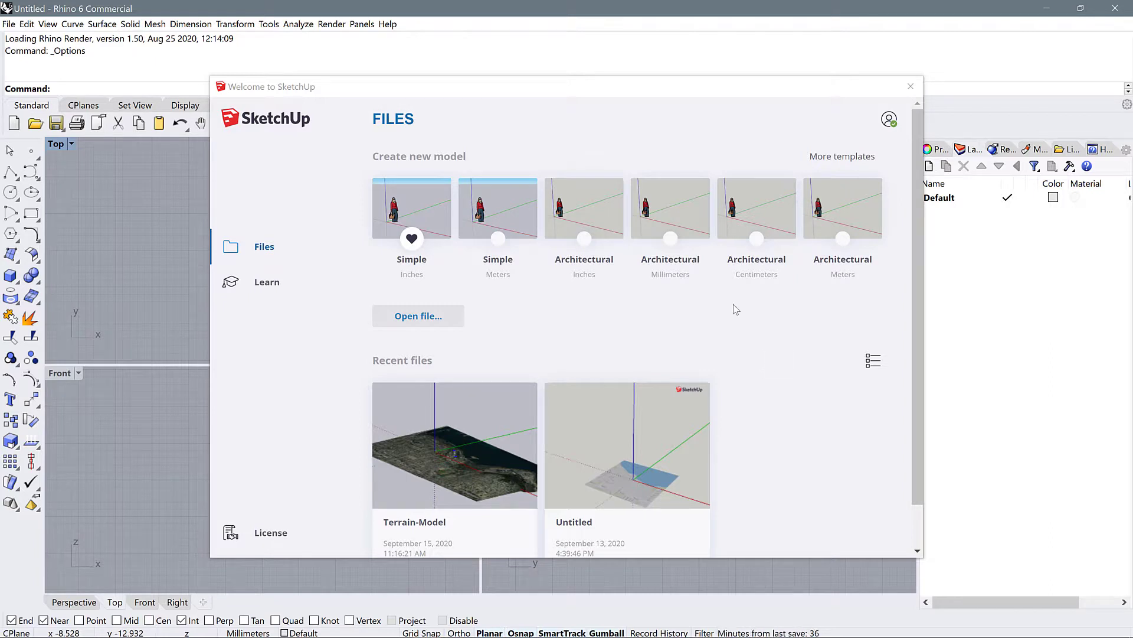
mouse_move(671, 324)
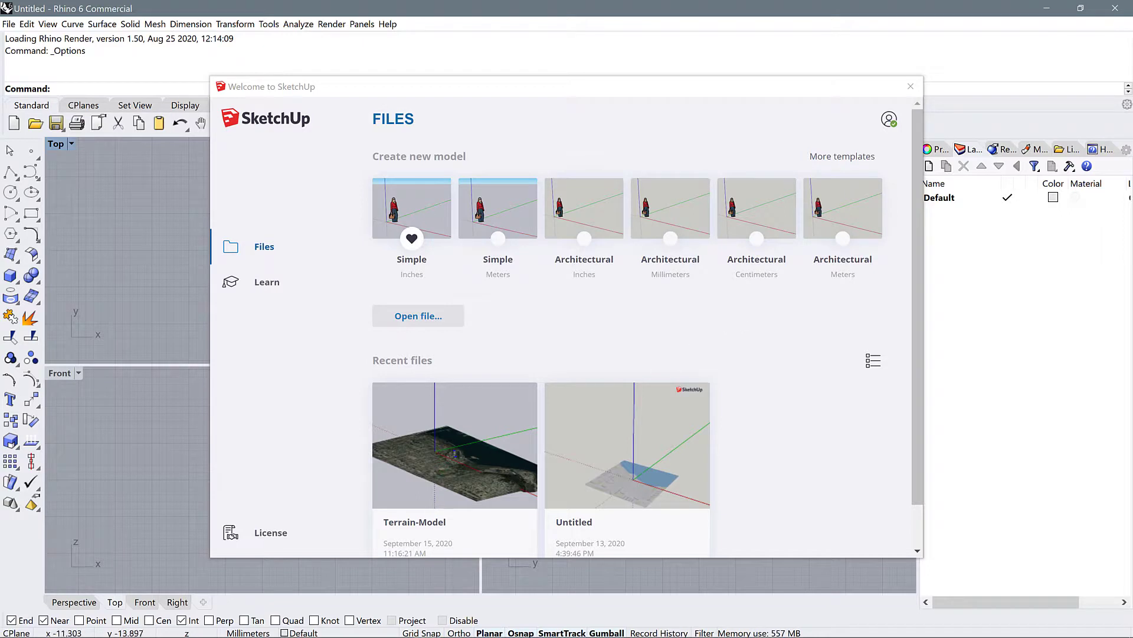
mouse_move(205, 626)
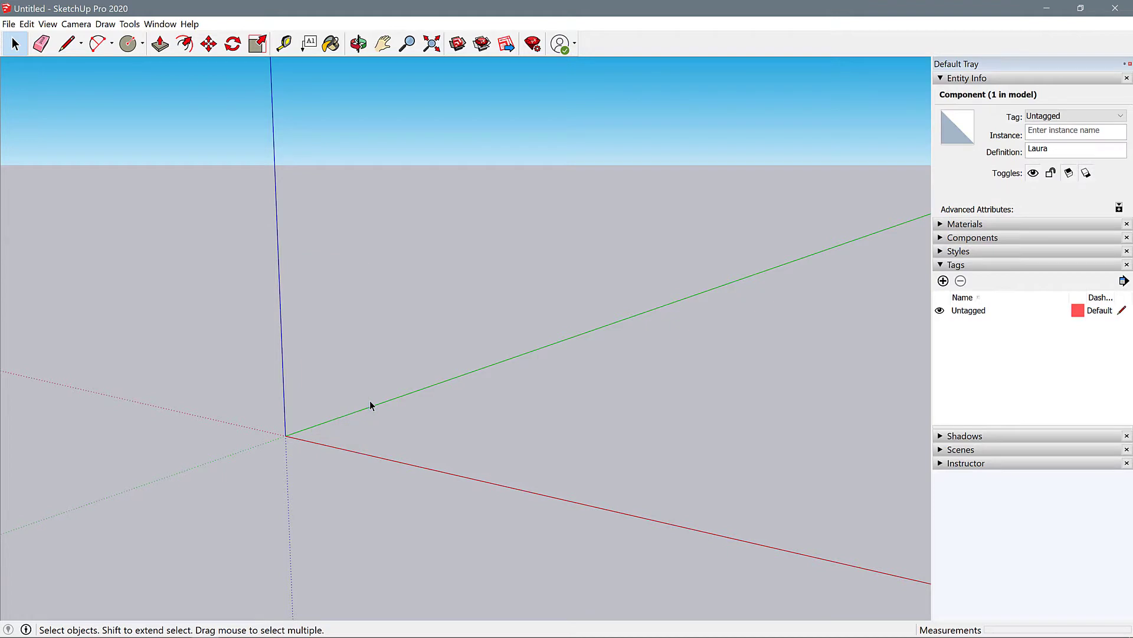
Step: Deselect everything in the empty model before reaching the geo-location options
left_click(545, 410)
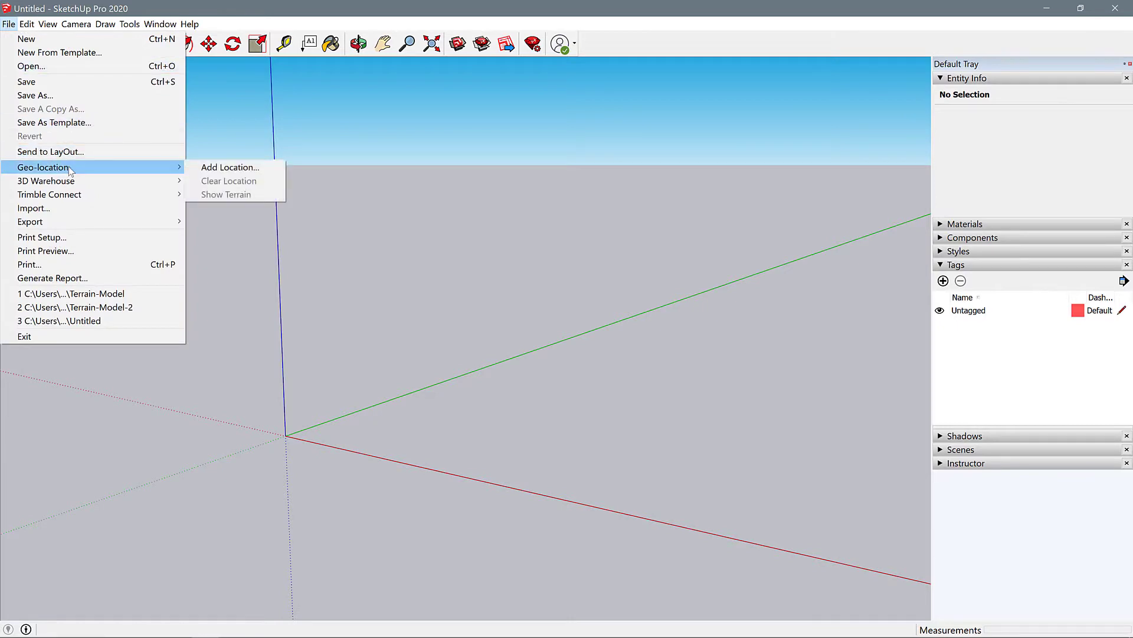
Step: Start Add Location and bring the world map over North America and the United States
left_click(231, 167)
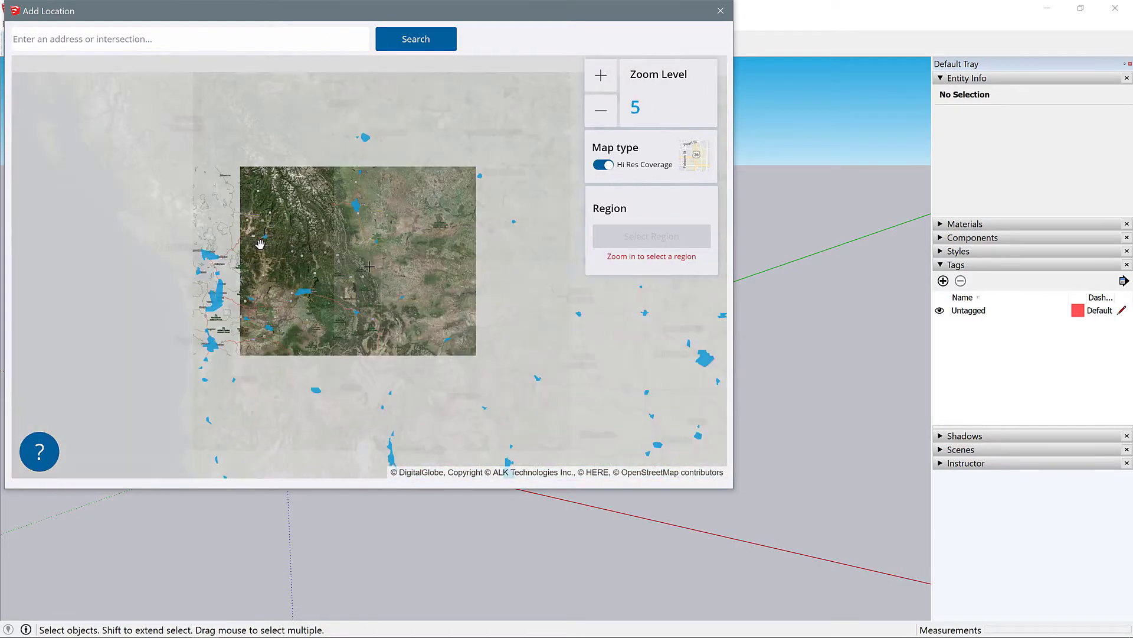
left_click(599, 110)
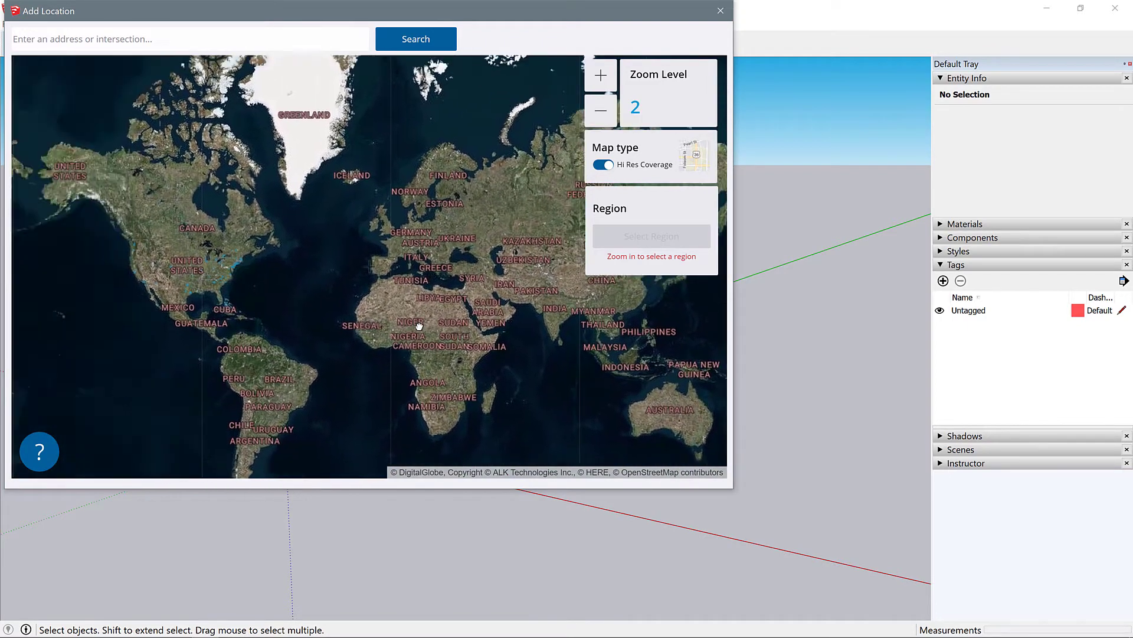
left_click_drag(419, 325, 300, 255)
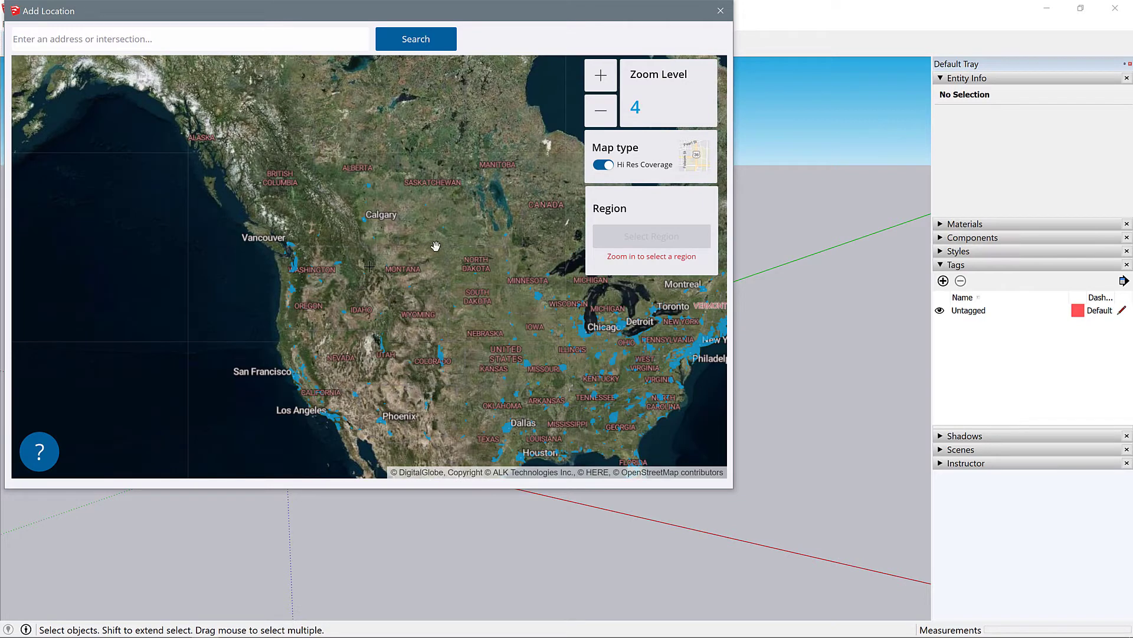
left_click_drag(433, 246, 354, 210)
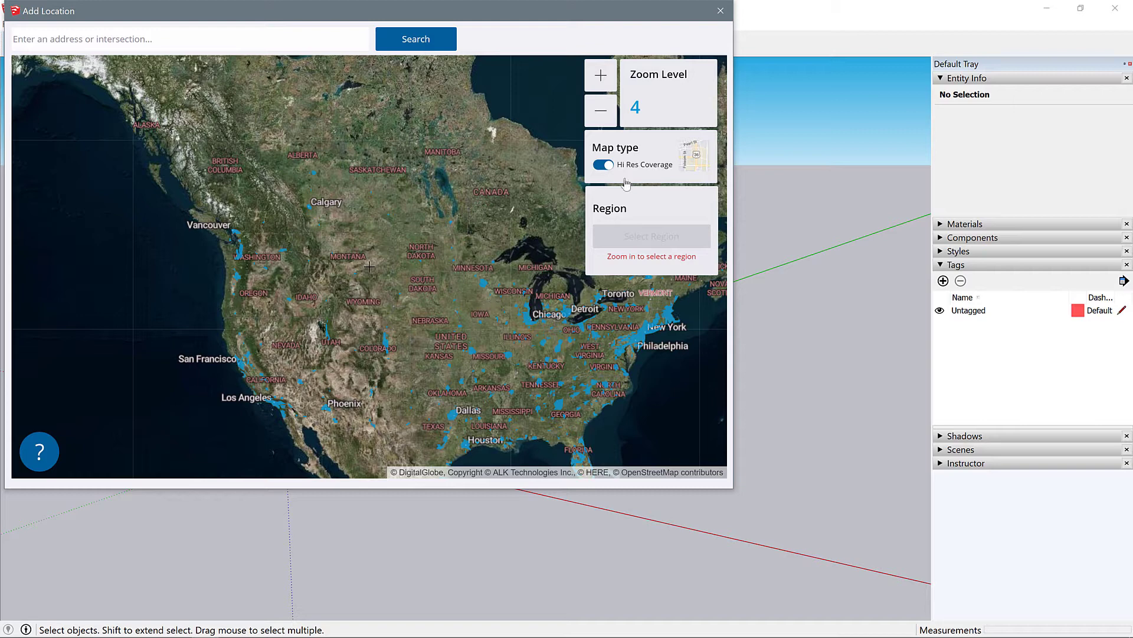
mouse_move(655, 175)
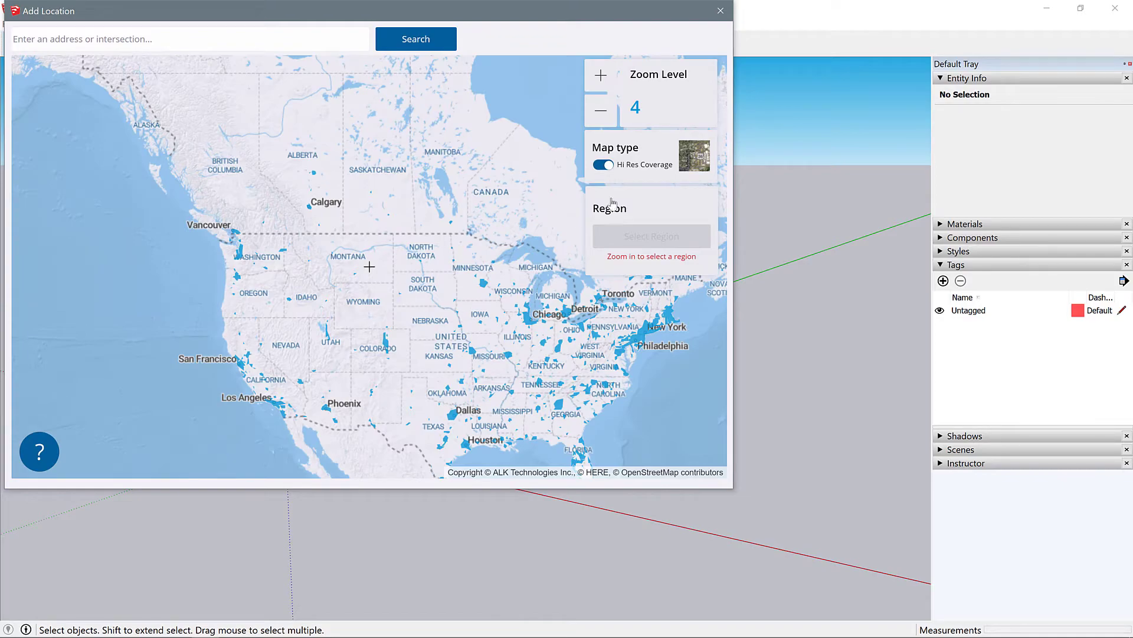
Step: Zoom the satellite map into the Vancouver waterfront with the Hi Res Coverage overlay off
left_click(602, 165)
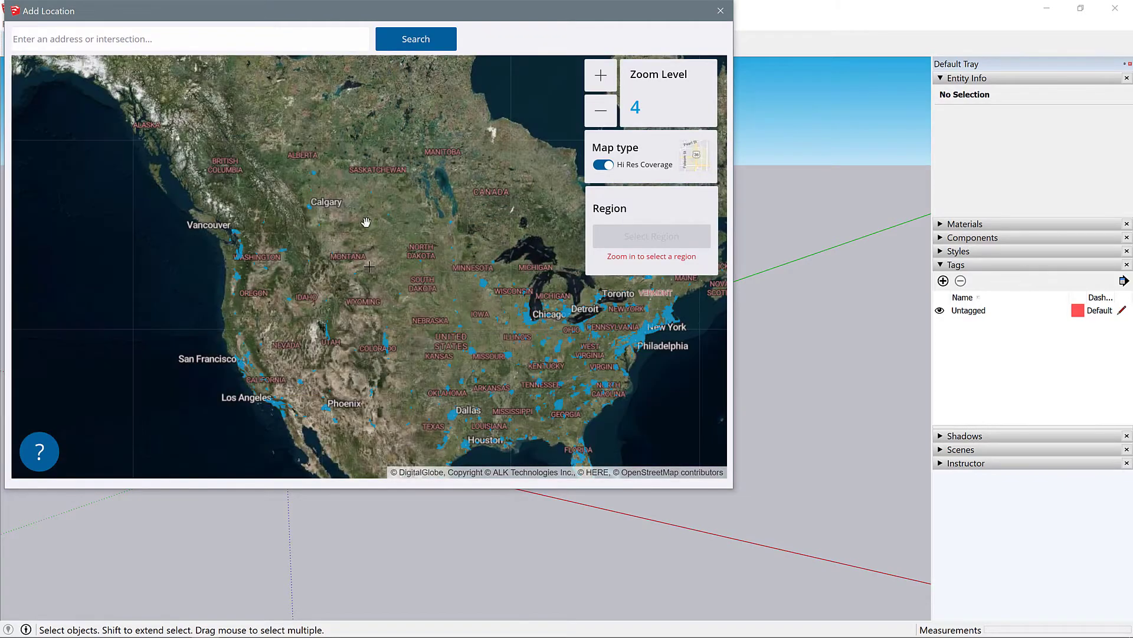
left_click(600, 74)
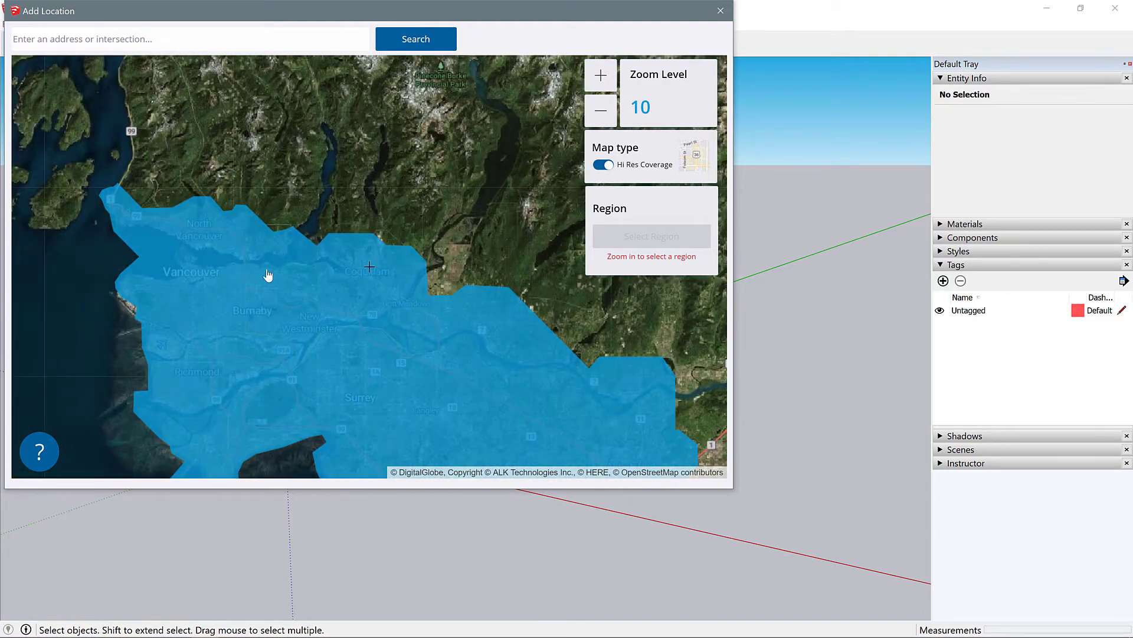
left_click(599, 75)
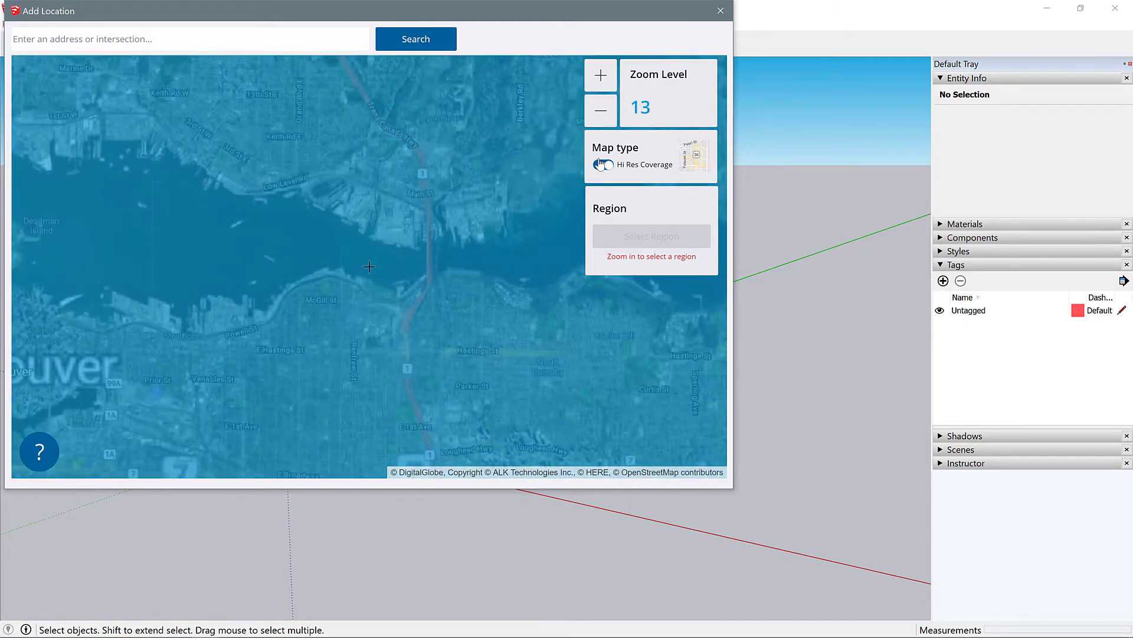
left_click(602, 165)
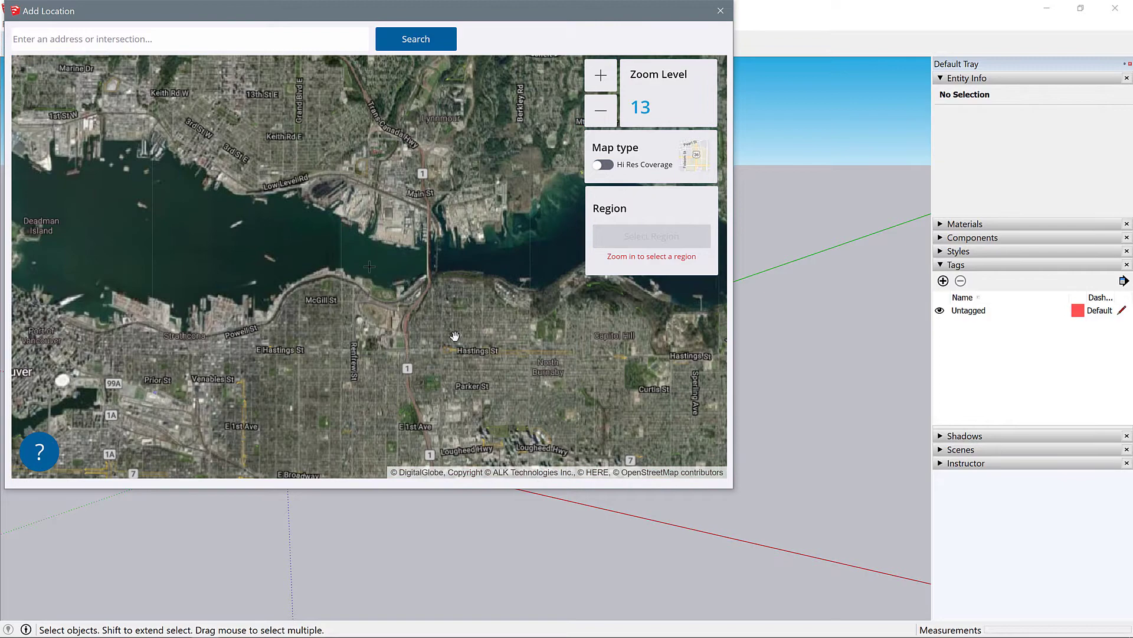
Step: Zoom and pan the map to centre the north shore tank farm along the shoreline
left_click(599, 76)
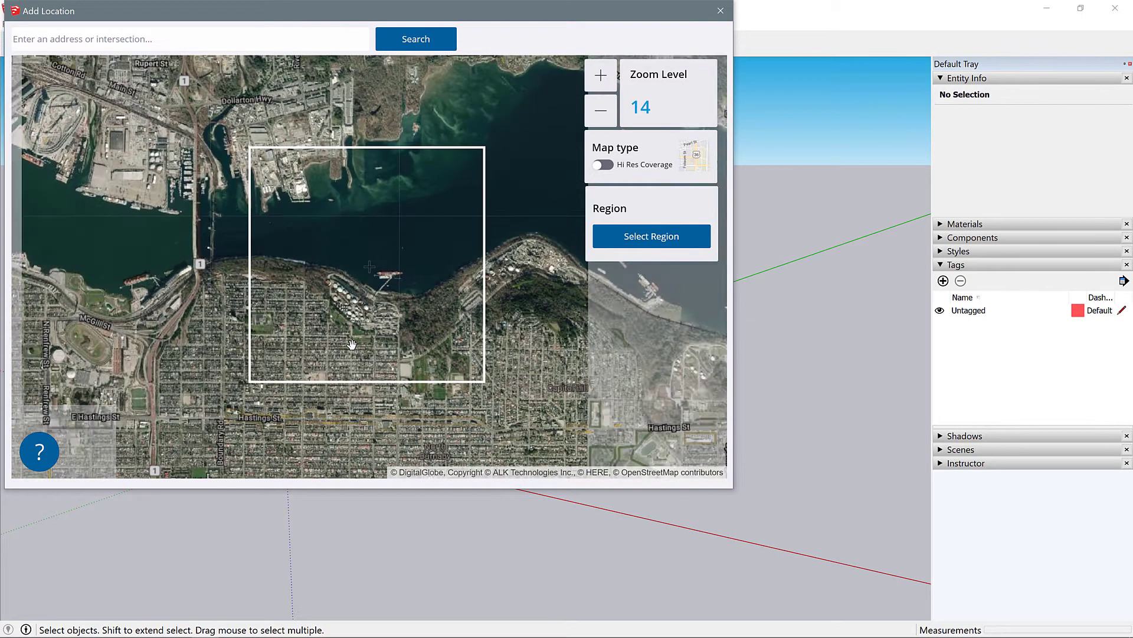
left_click_drag(352, 343, 449, 277)
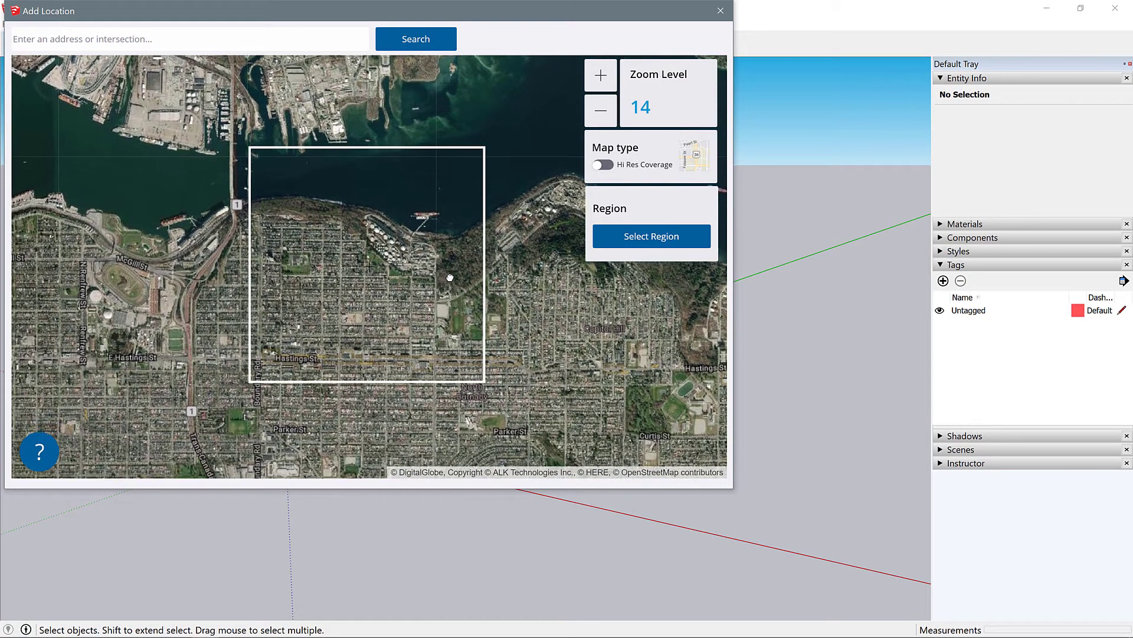
left_click_drag(448, 276, 463, 281)
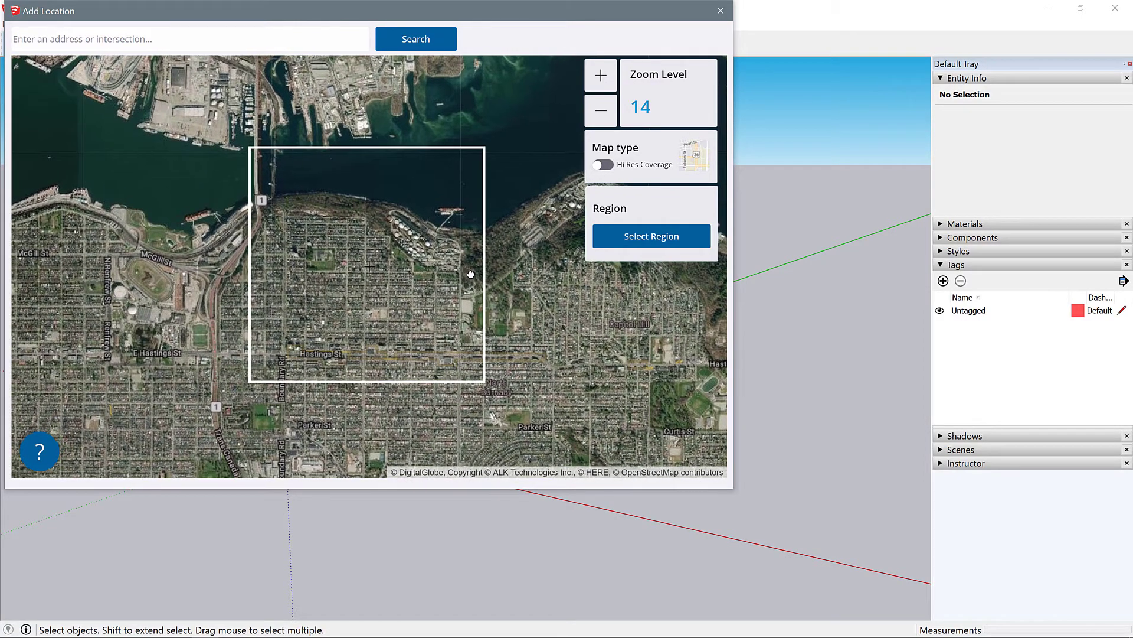
left_click_drag(470, 275, 422, 297)
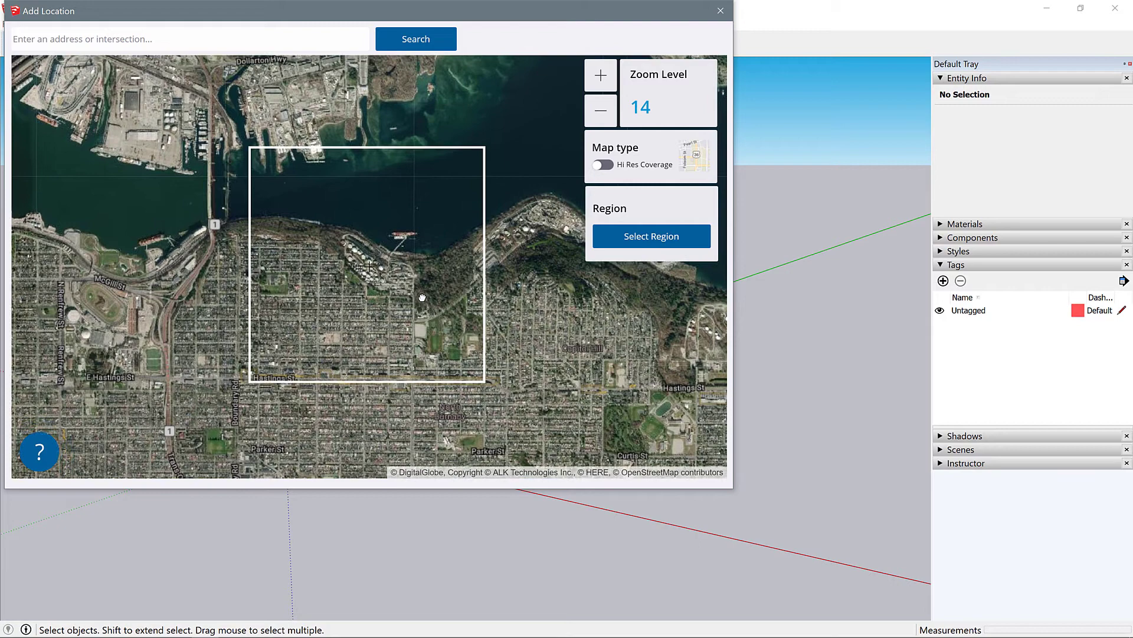
left_click(599, 76)
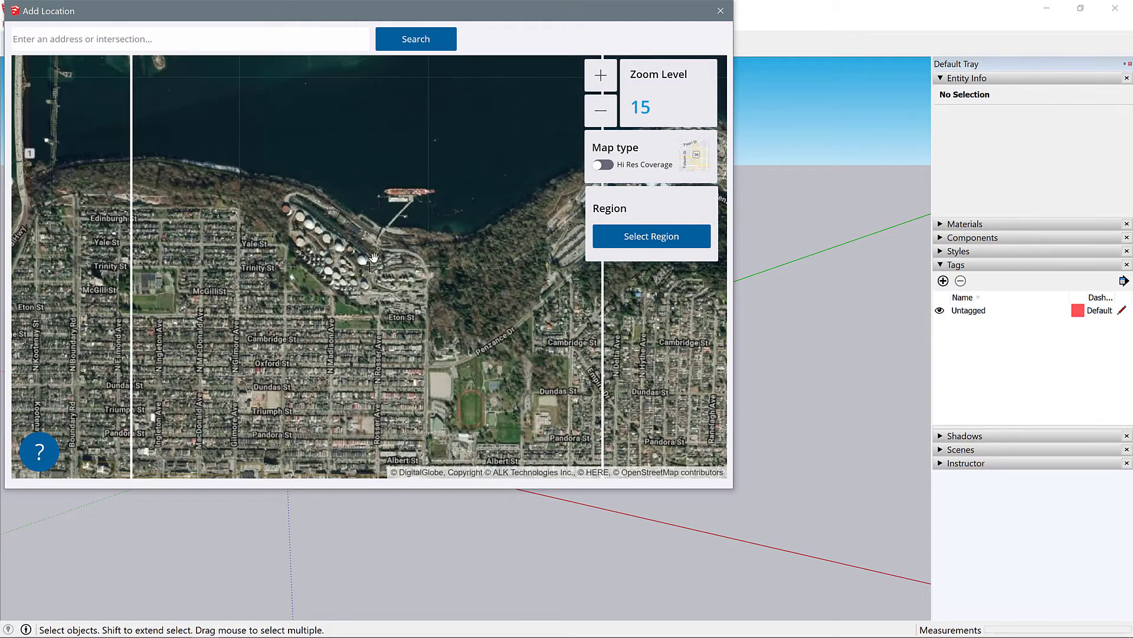
mouse_move(659, 490)
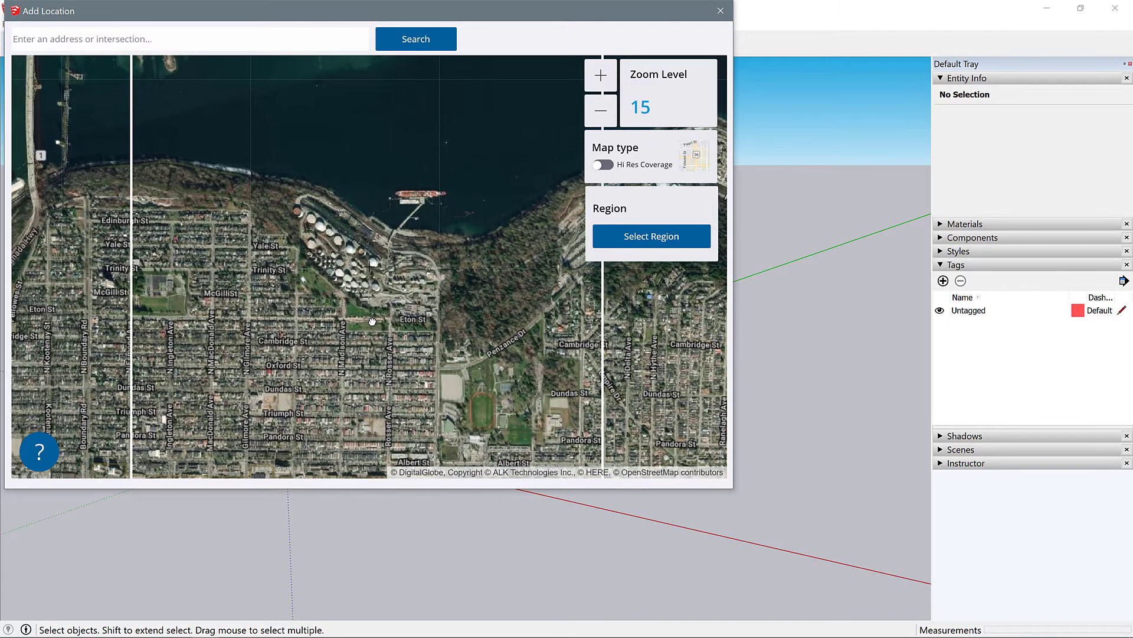
Step: Inspect the storage tanks closer, settle at zoom level 15 and show Hi Res Coverage again
left_click(600, 76)
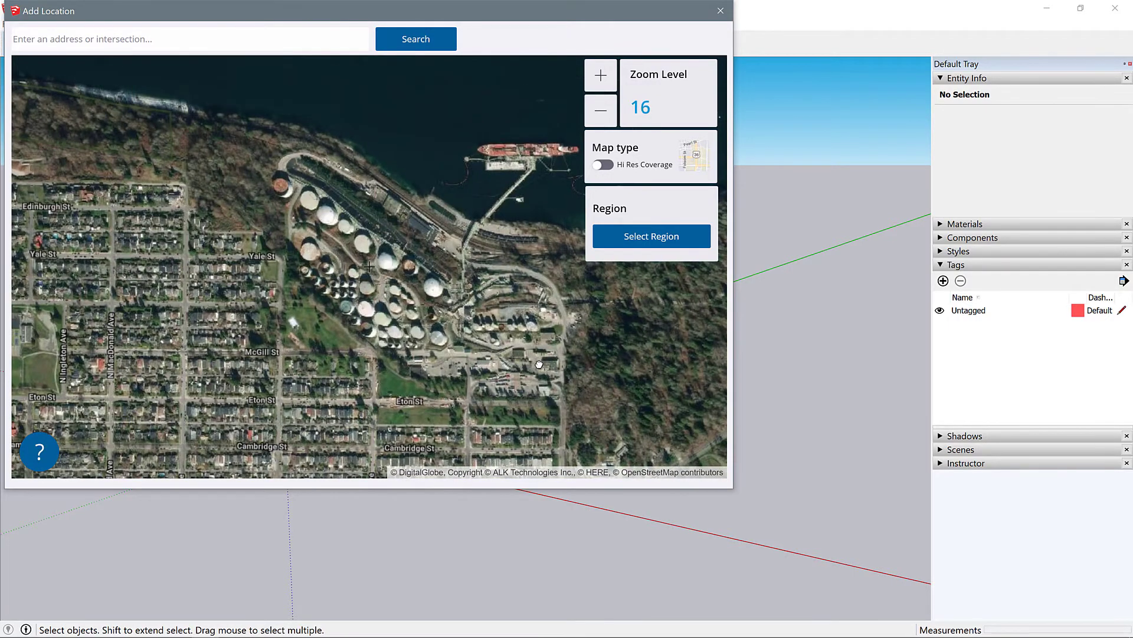
left_click_drag(538, 364, 507, 319)
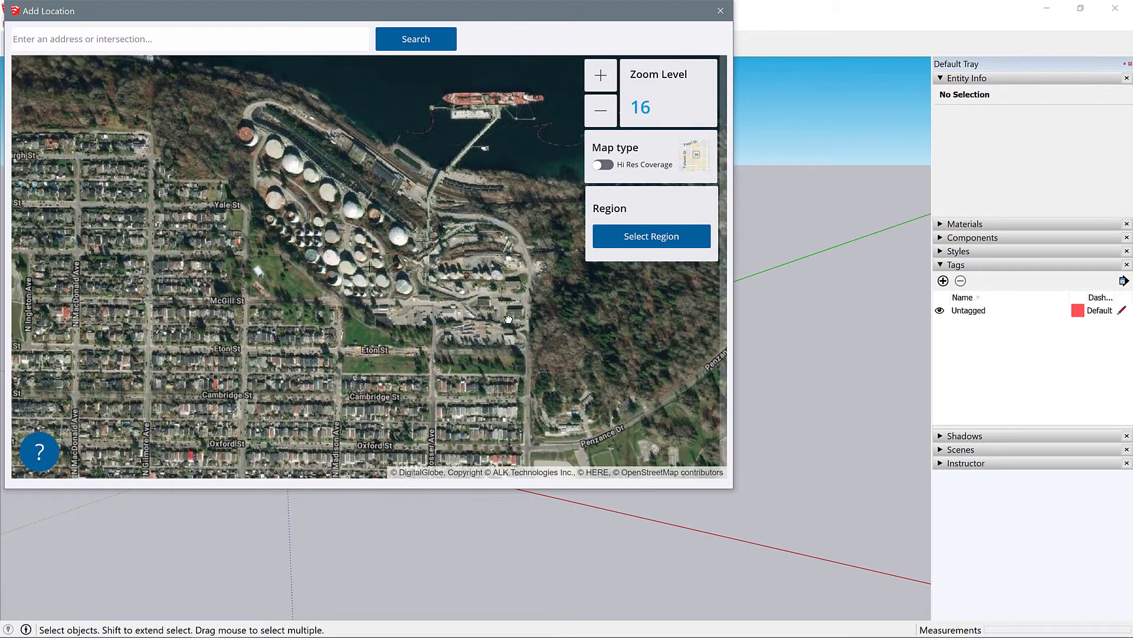
left_click(599, 111)
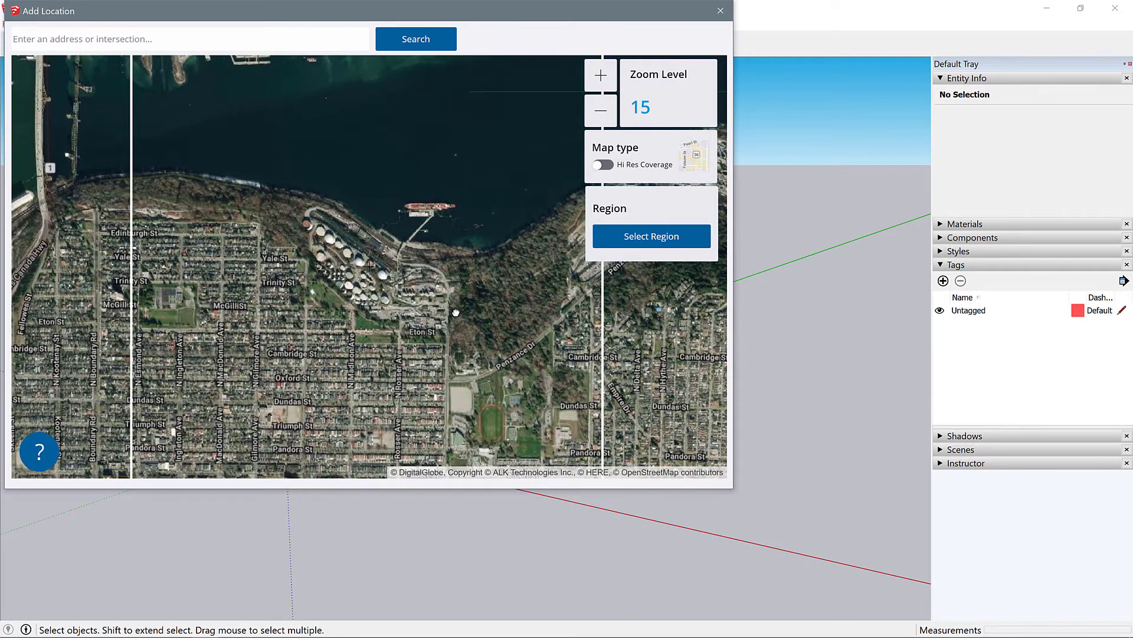
left_click(601, 166)
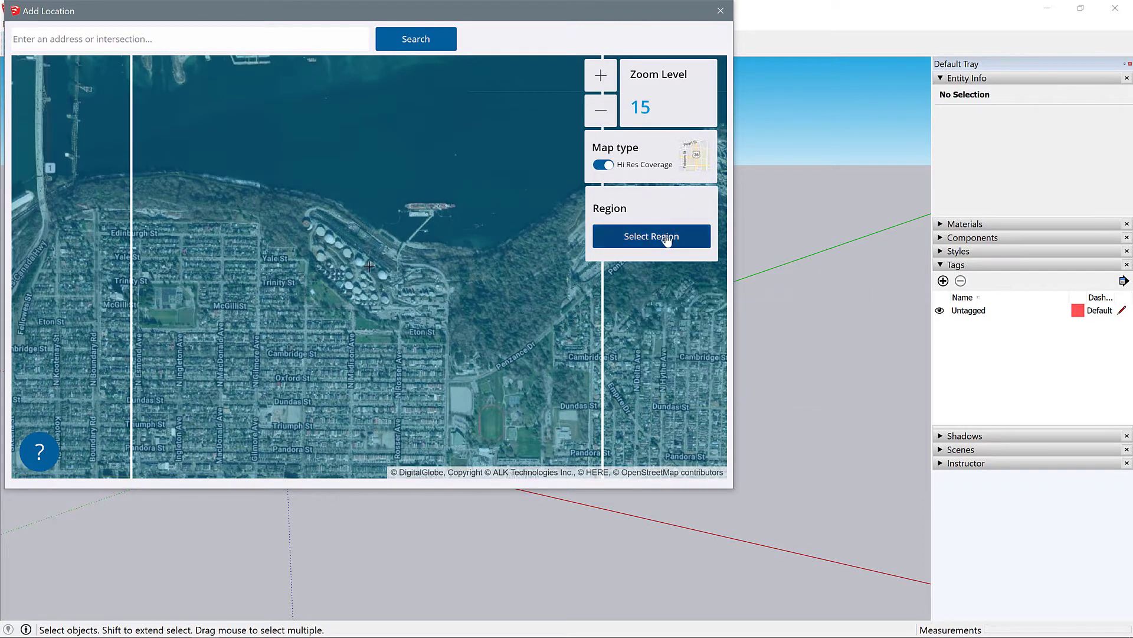
Step: Select the waterfront region with Digital Globe as imagery provider and import it
left_click(651, 236)
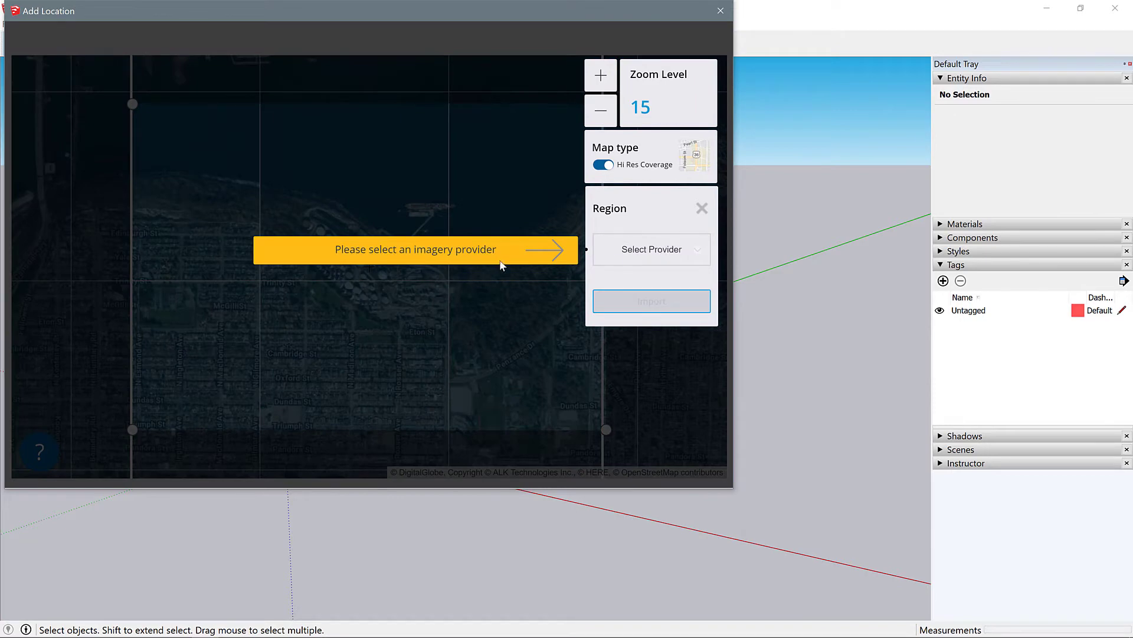
left_click(652, 249)
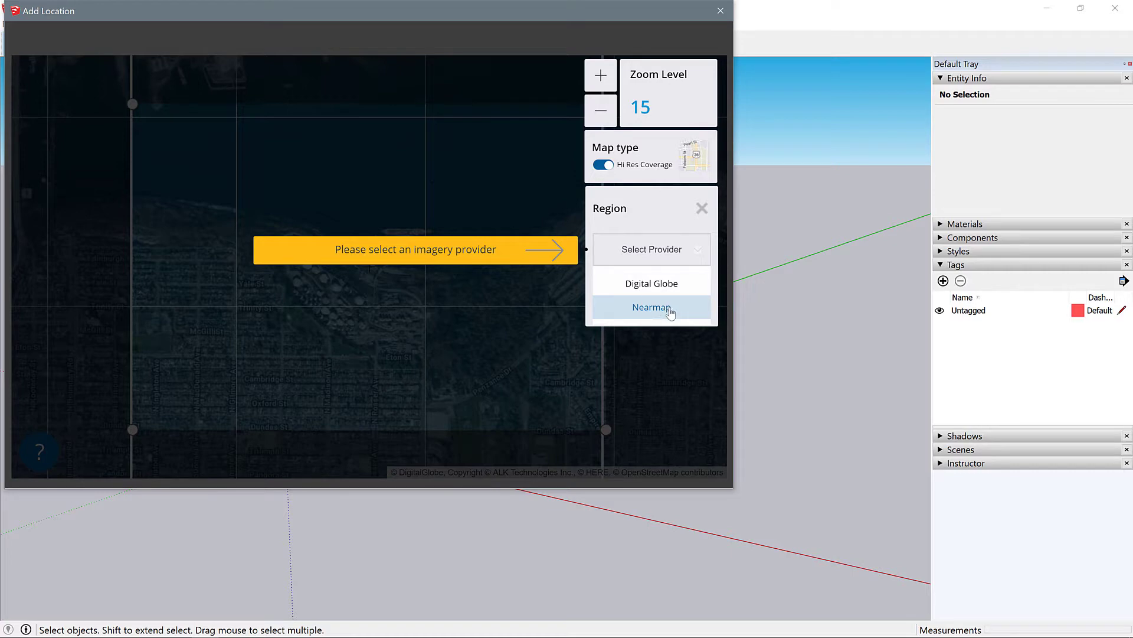
mouse_move(651, 283)
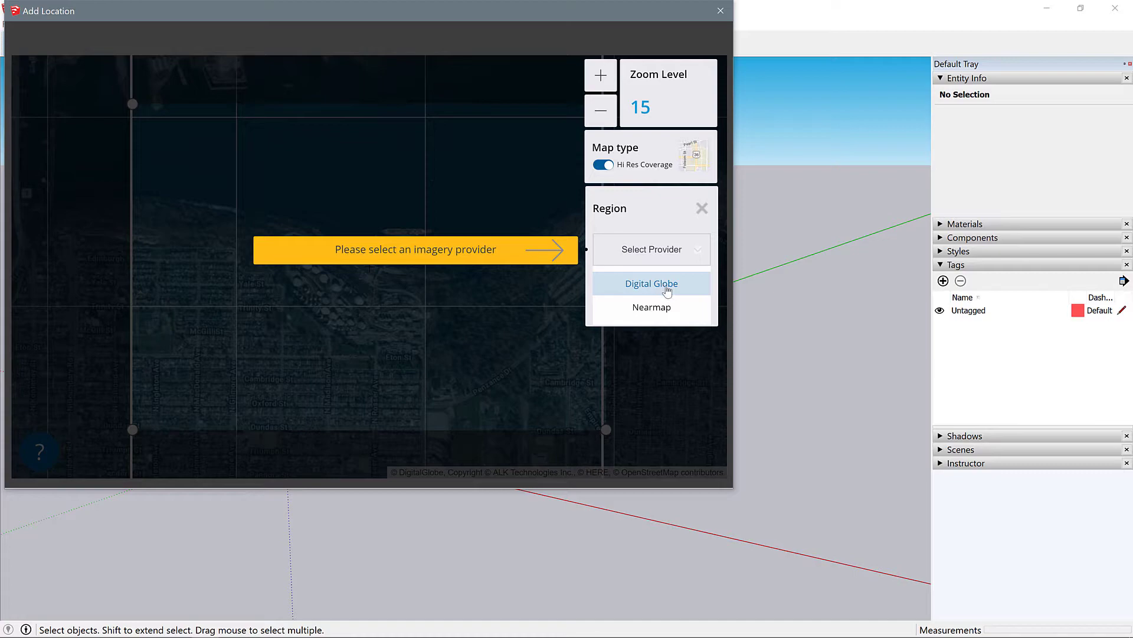
left_click(650, 282)
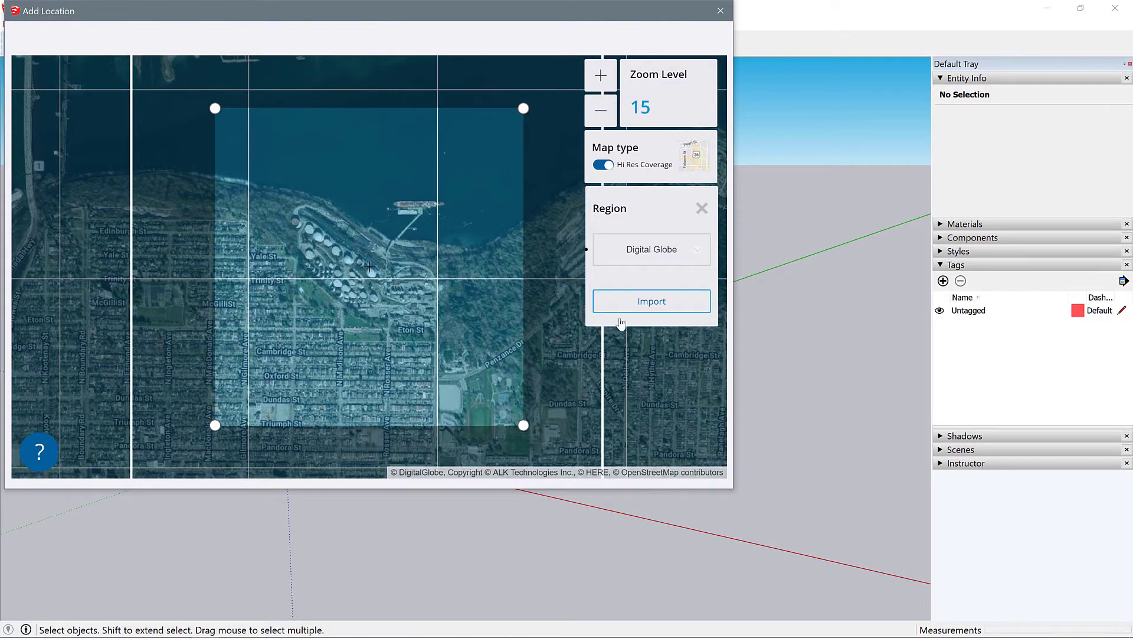
left_click(651, 301)
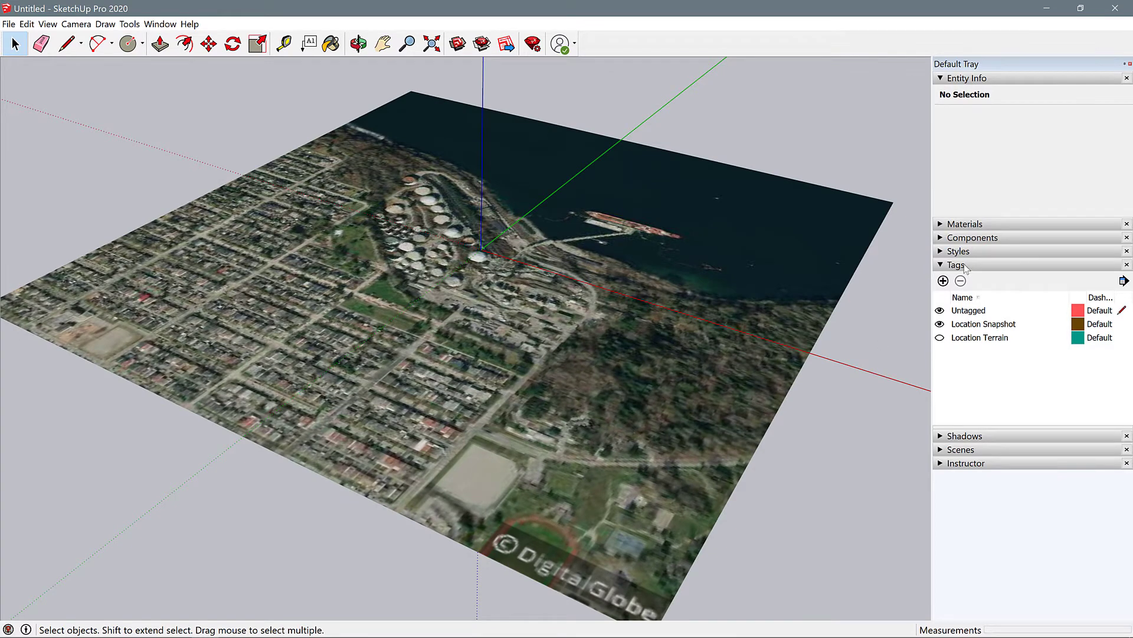
Step: Collapse and re-expand the Tags tray and check the Window > Default Tray panel list
left_click(941, 264)
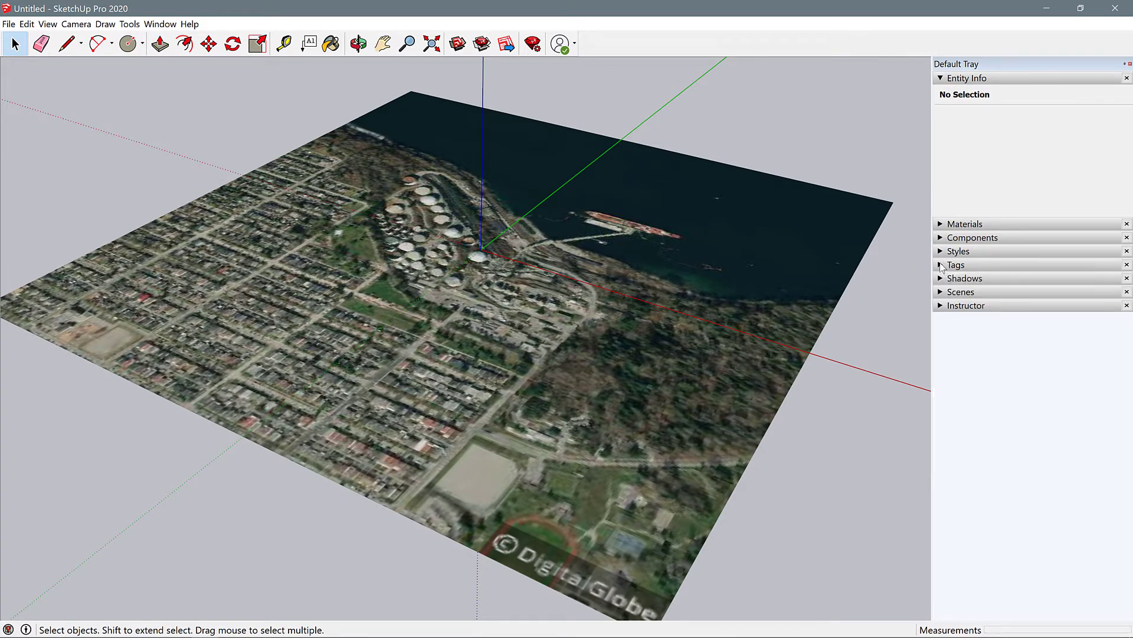
left_click(957, 265)
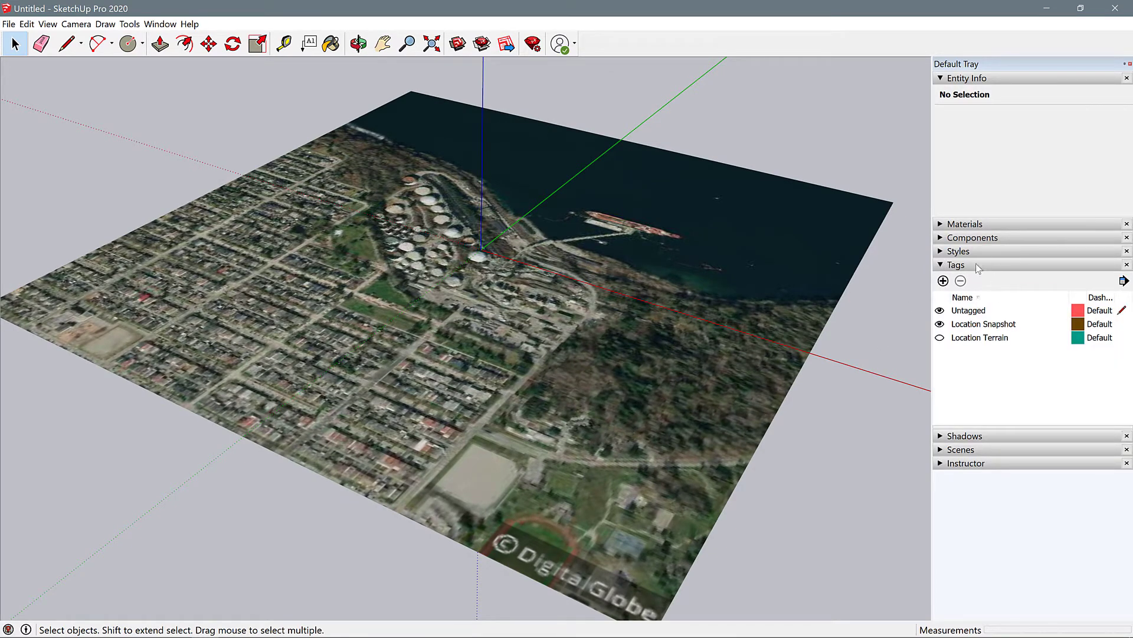
left_click(159, 24)
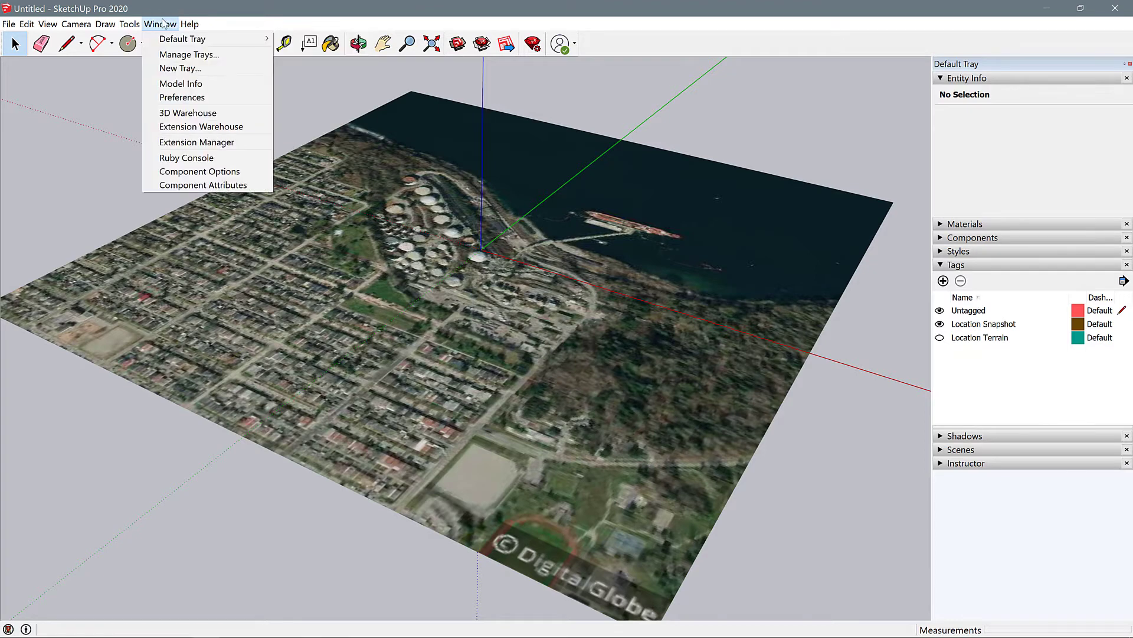
left_click(182, 38)
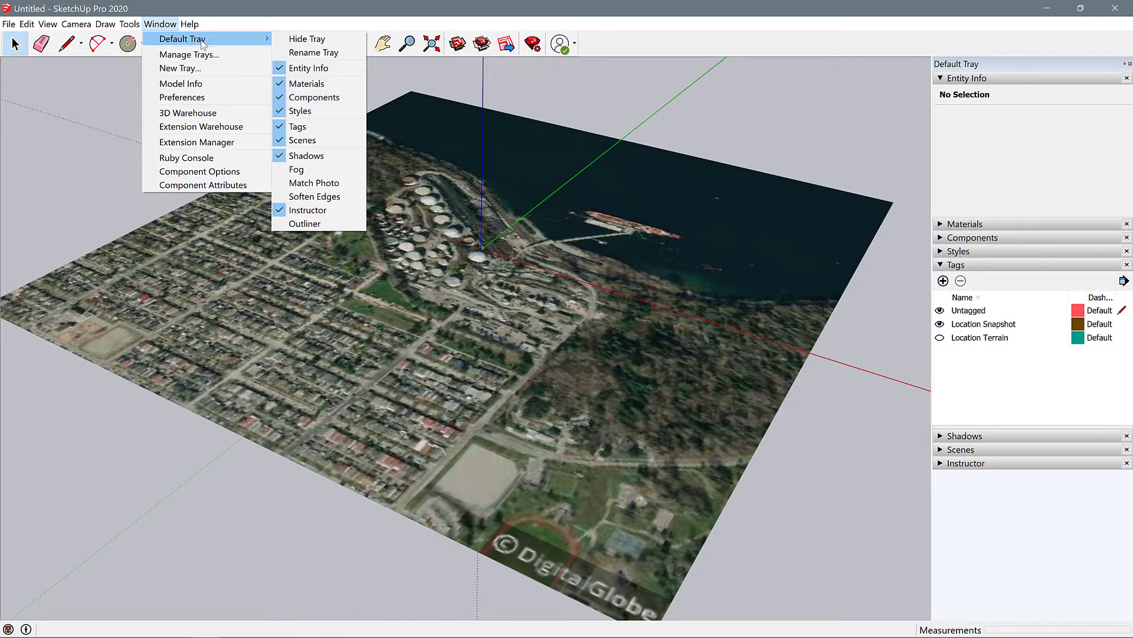
mouse_move(303, 139)
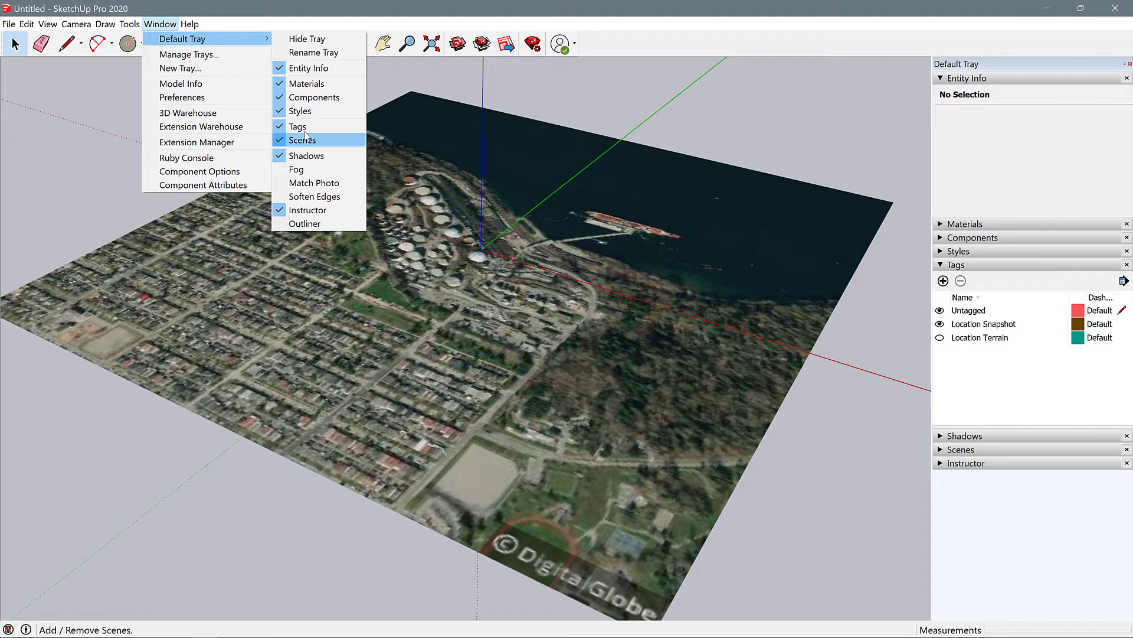
mouse_move(297, 126)
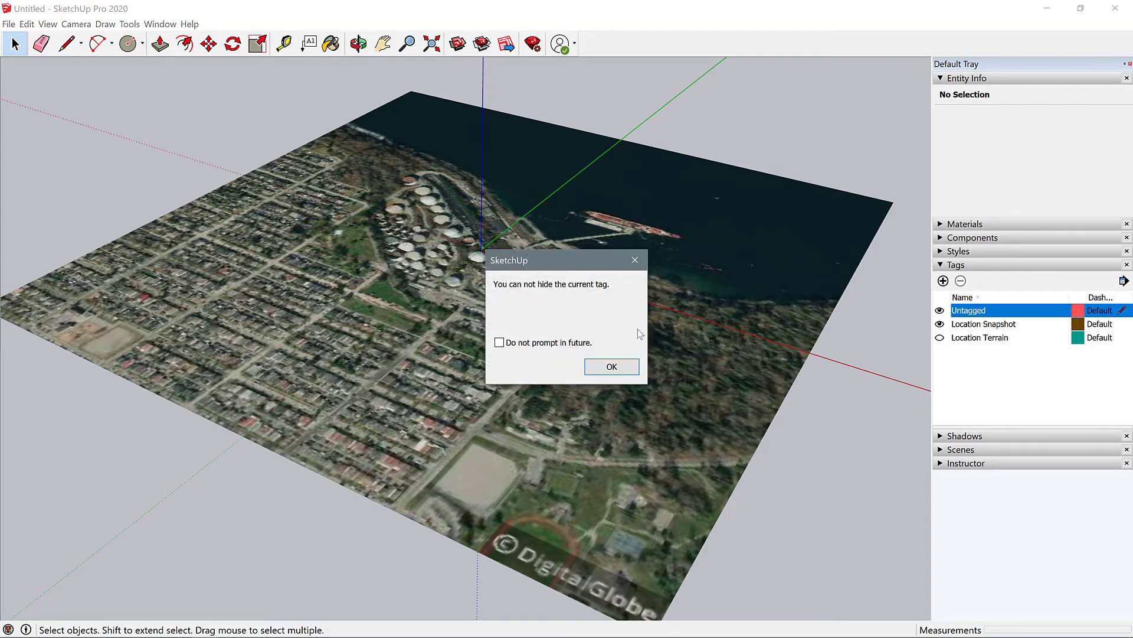
Step: Show the Location Terrain tag and orbit to view the ground's uneven profile from the side
left_click(610, 366)
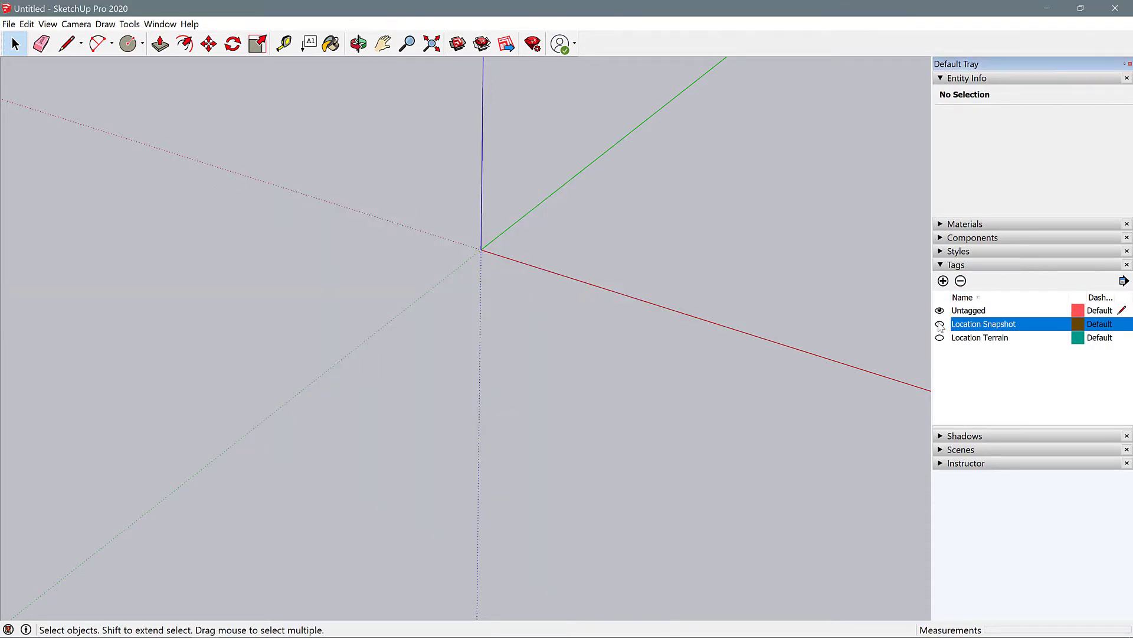
left_click(941, 324)
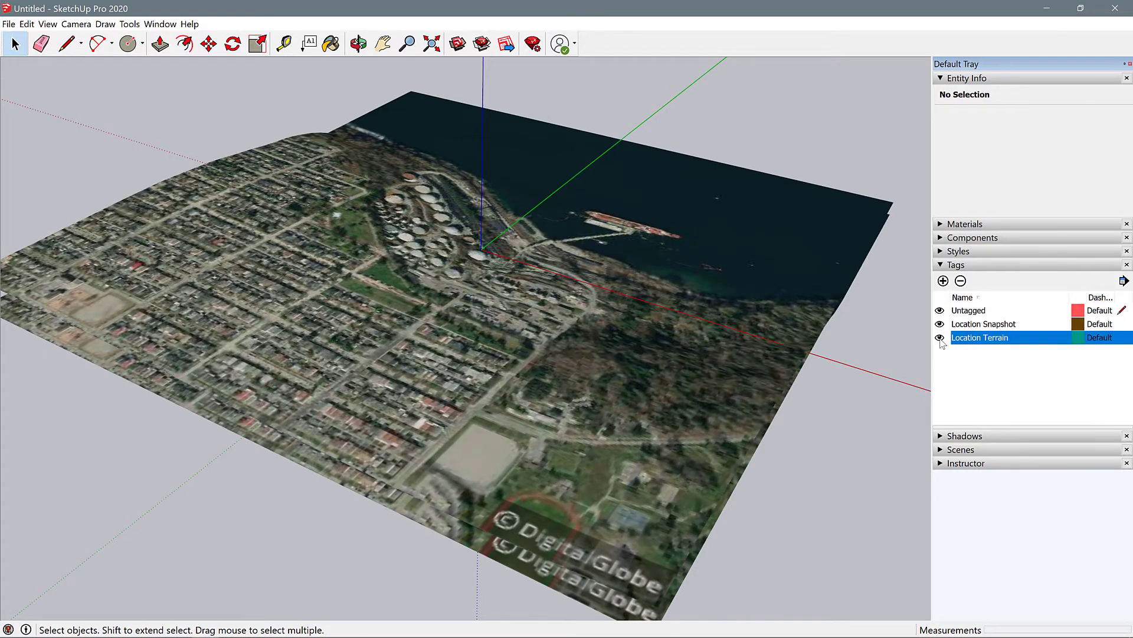
mouse_move(819, 391)
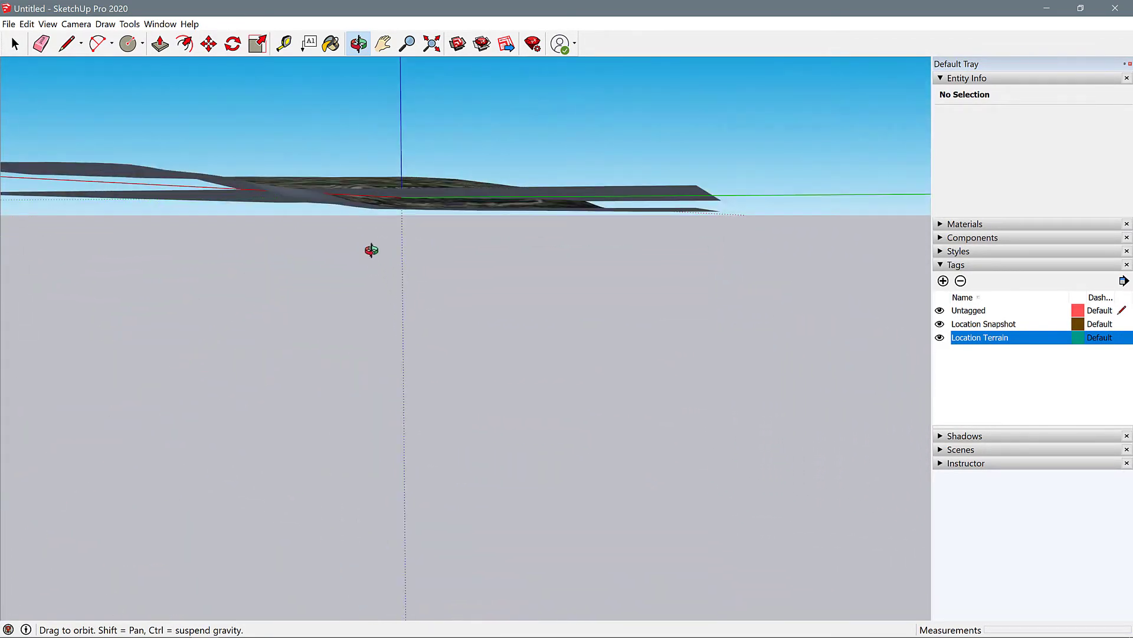
left_click_drag(371, 250, 661, 233)
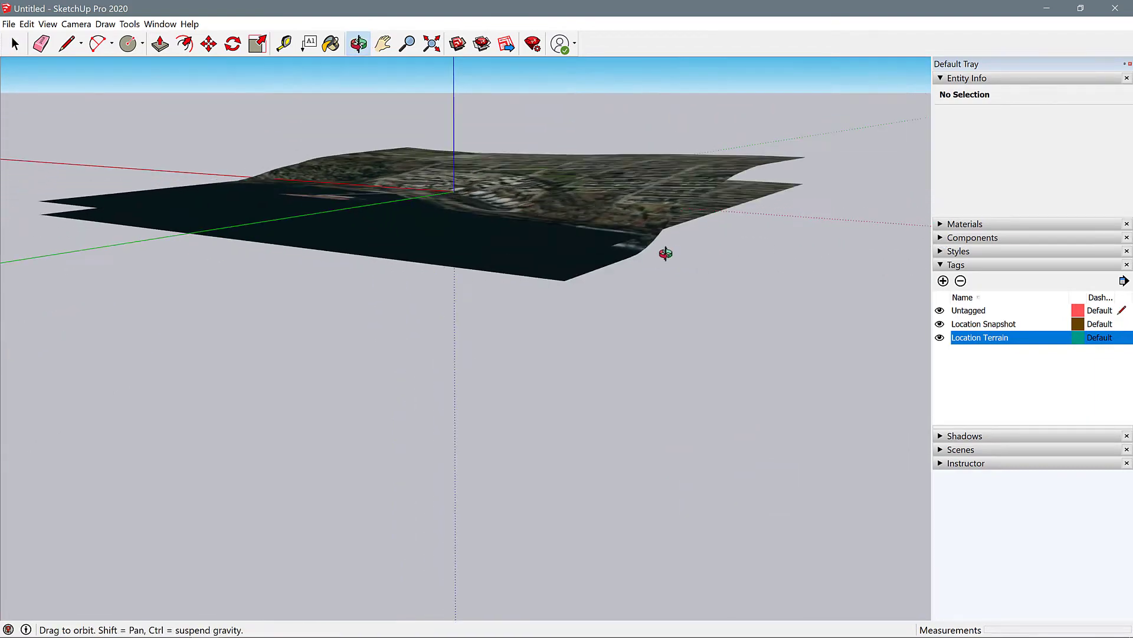
left_click_drag(664, 253, 603, 400)
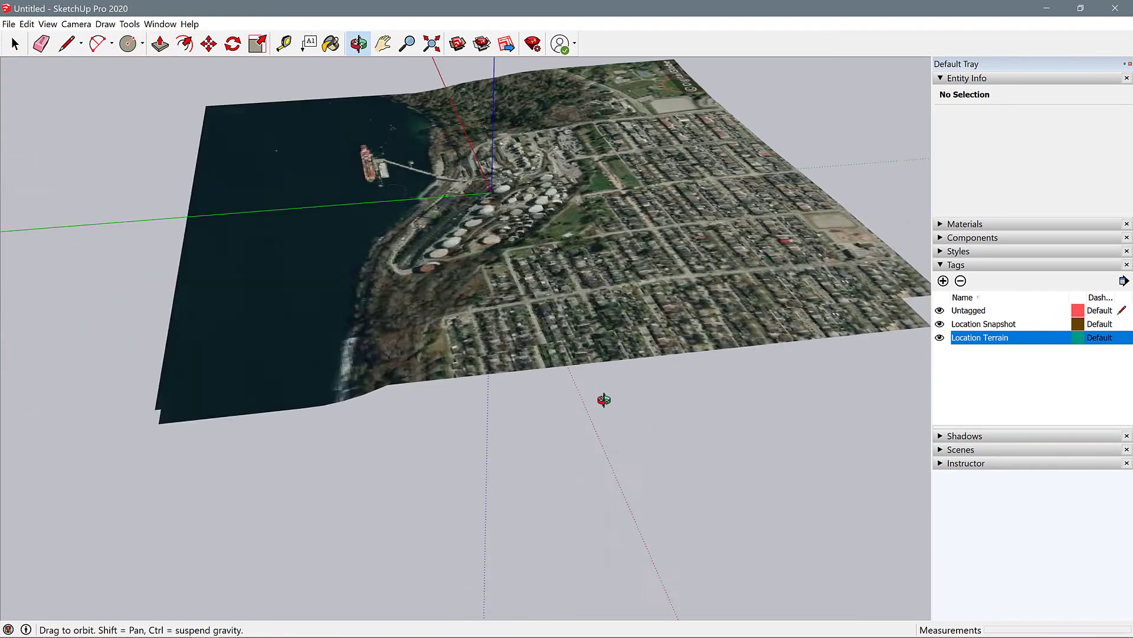
left_click_drag(604, 399, 568, 401)
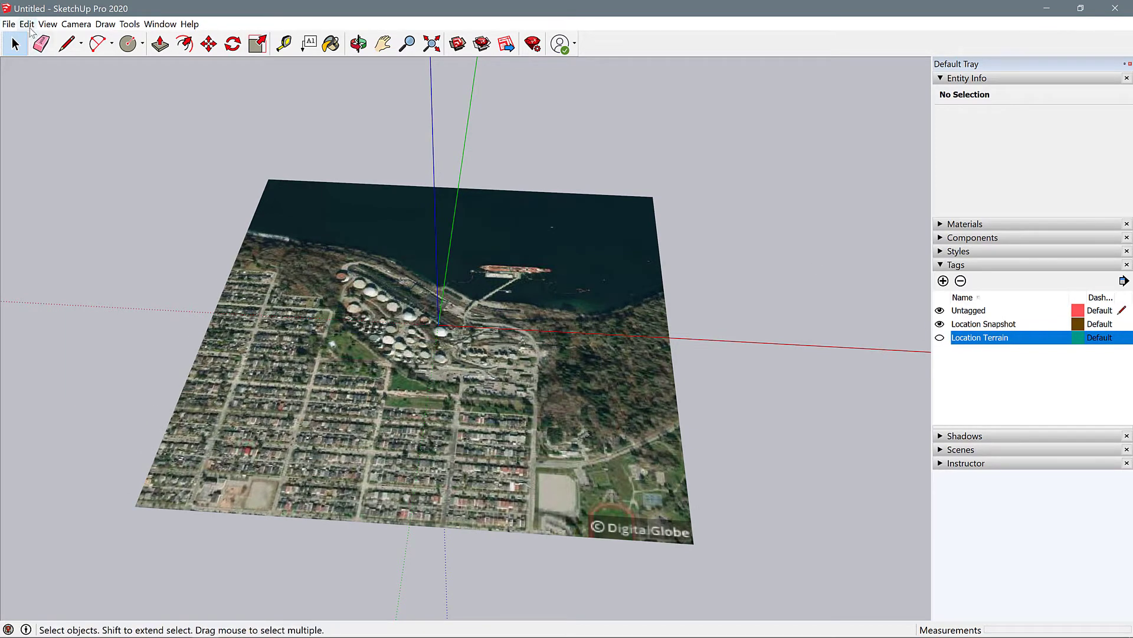
Step: Switch the camera to the Top standard view looking straight down on the snapshot
left_click(47, 24)
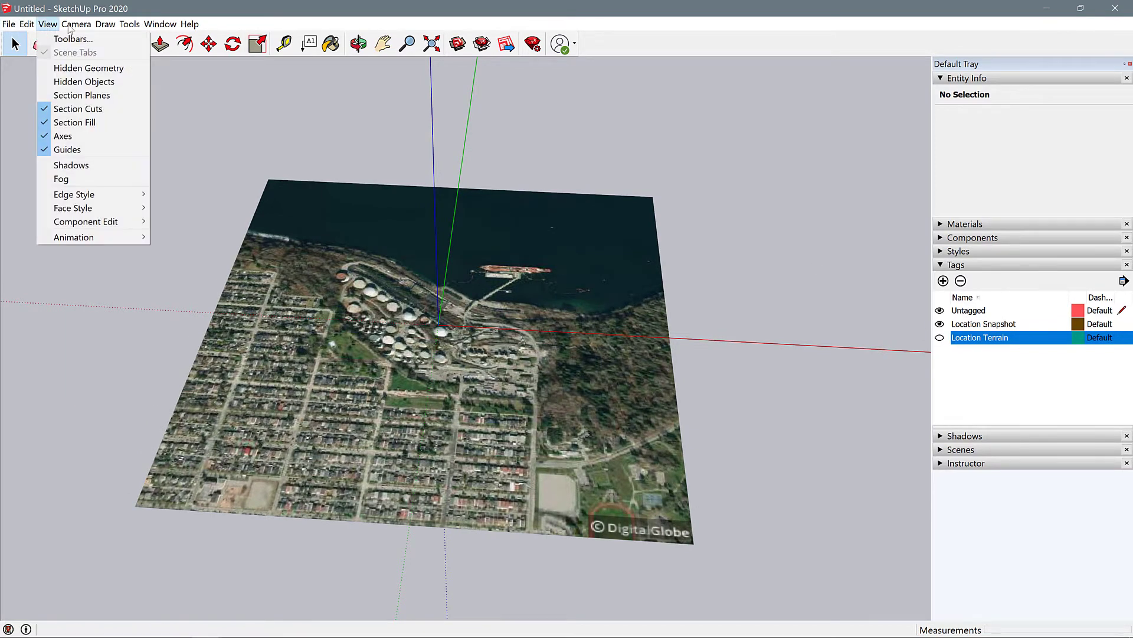
left_click(76, 24)
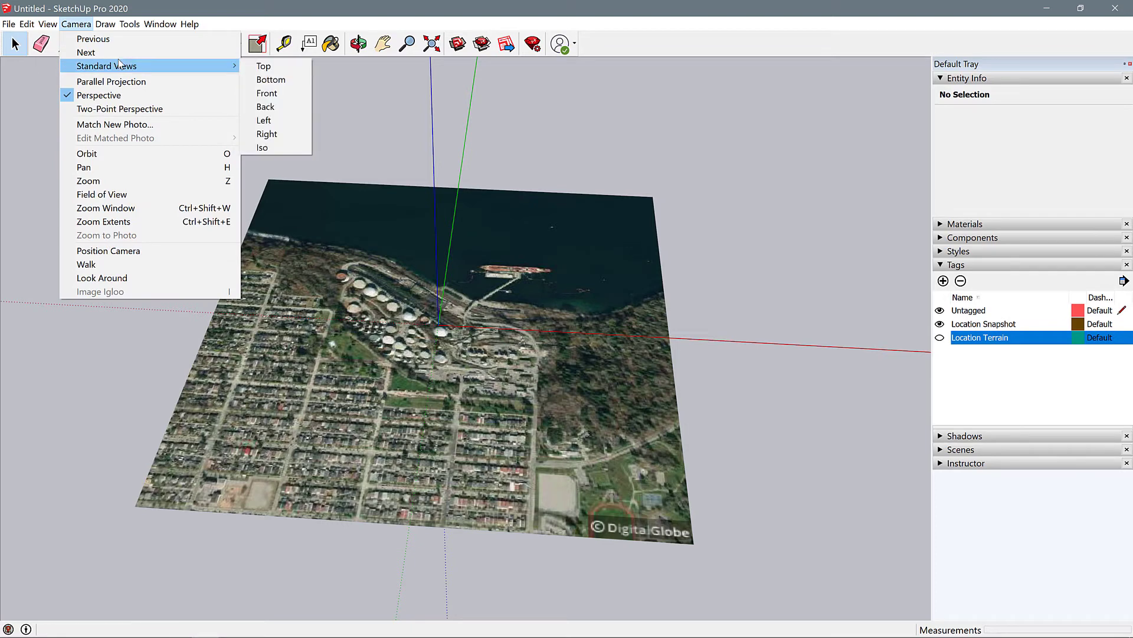
left_click(263, 66)
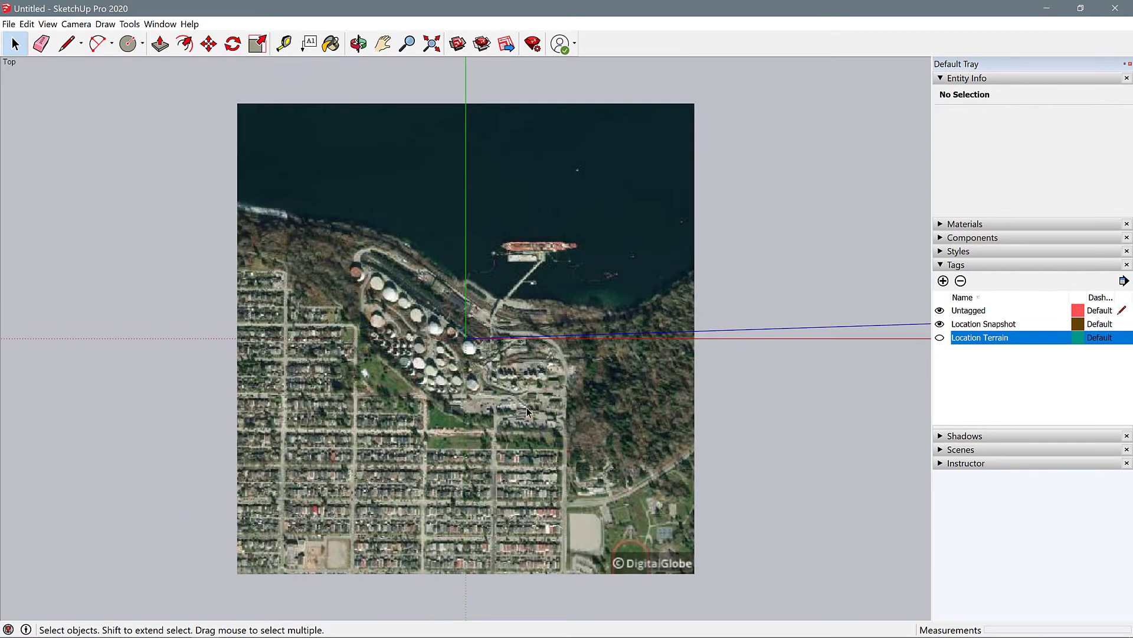
mouse_move(516, 405)
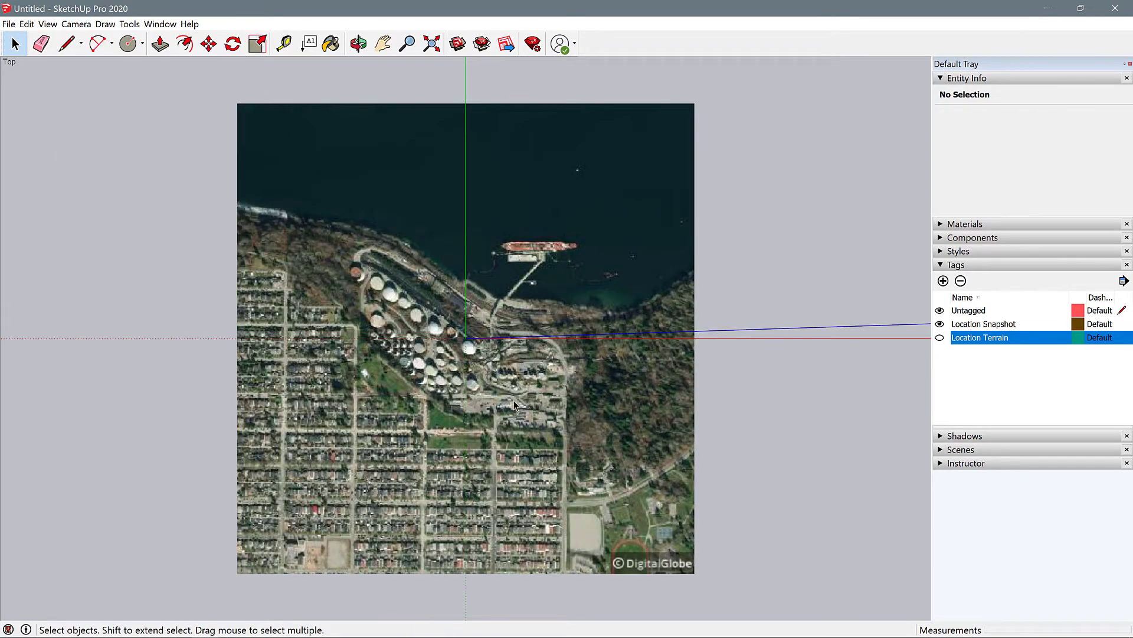
mouse_move(489, 408)
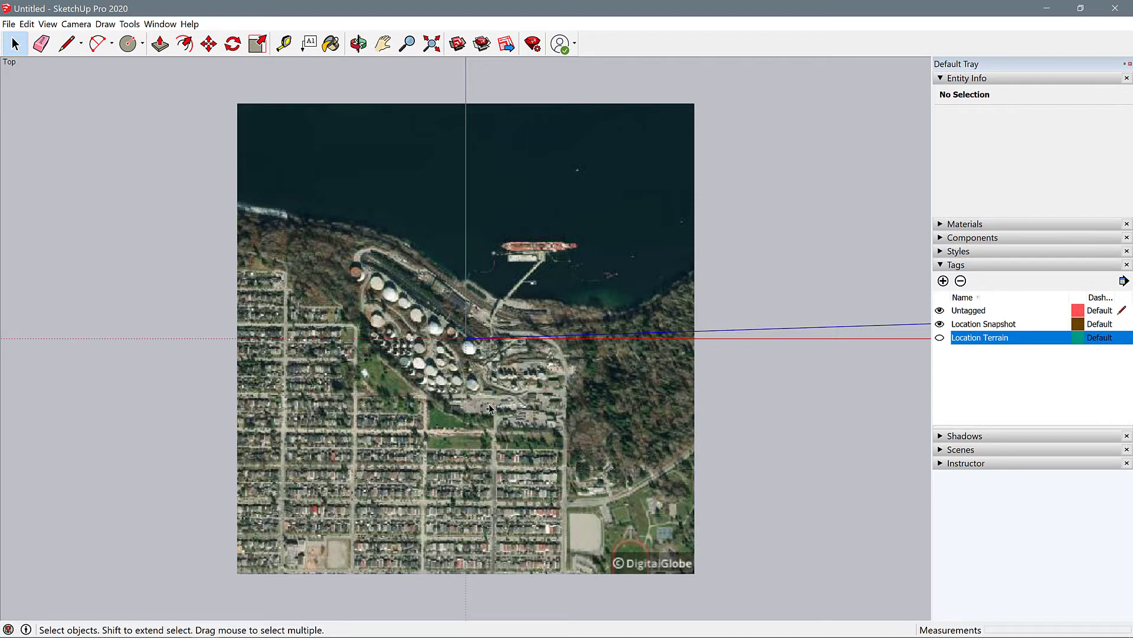
mouse_move(454, 417)
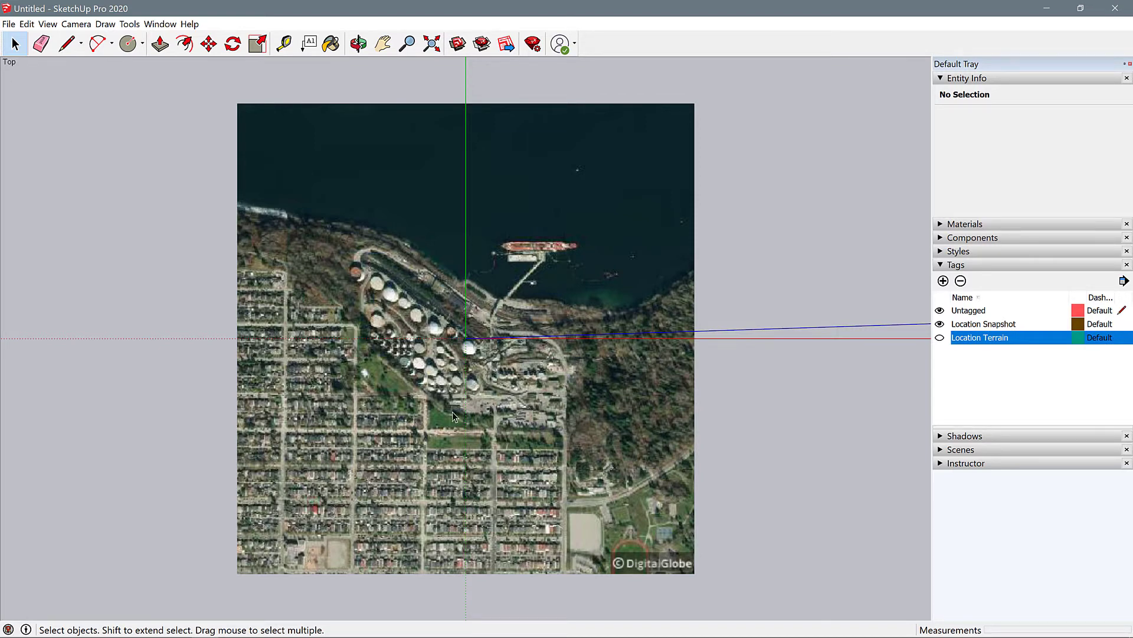
mouse_move(510, 391)
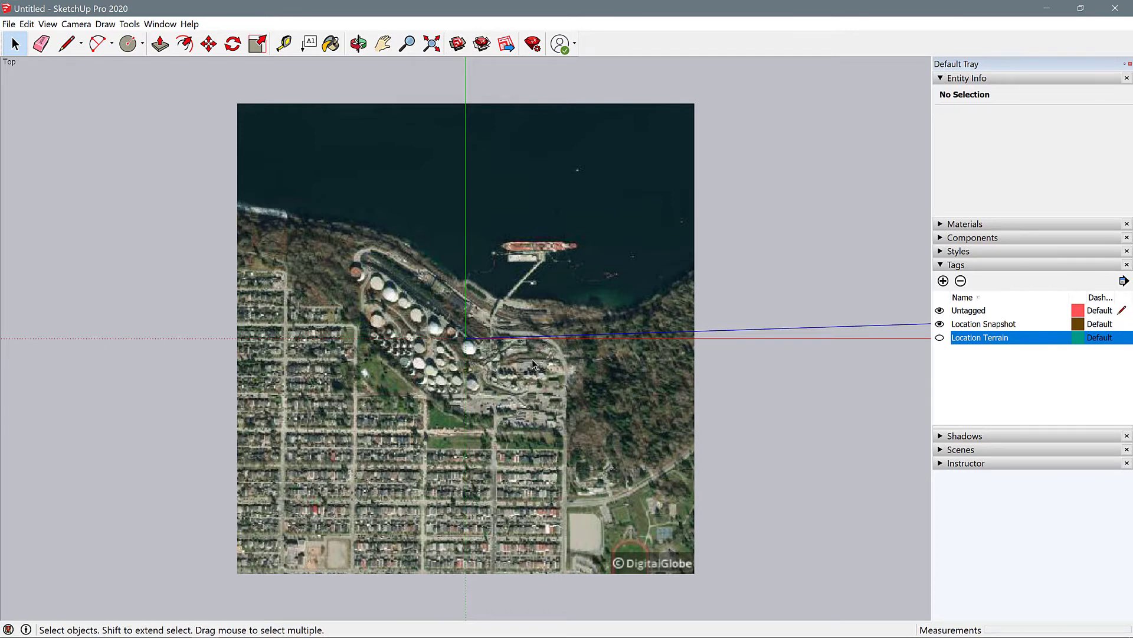
mouse_move(520, 336)
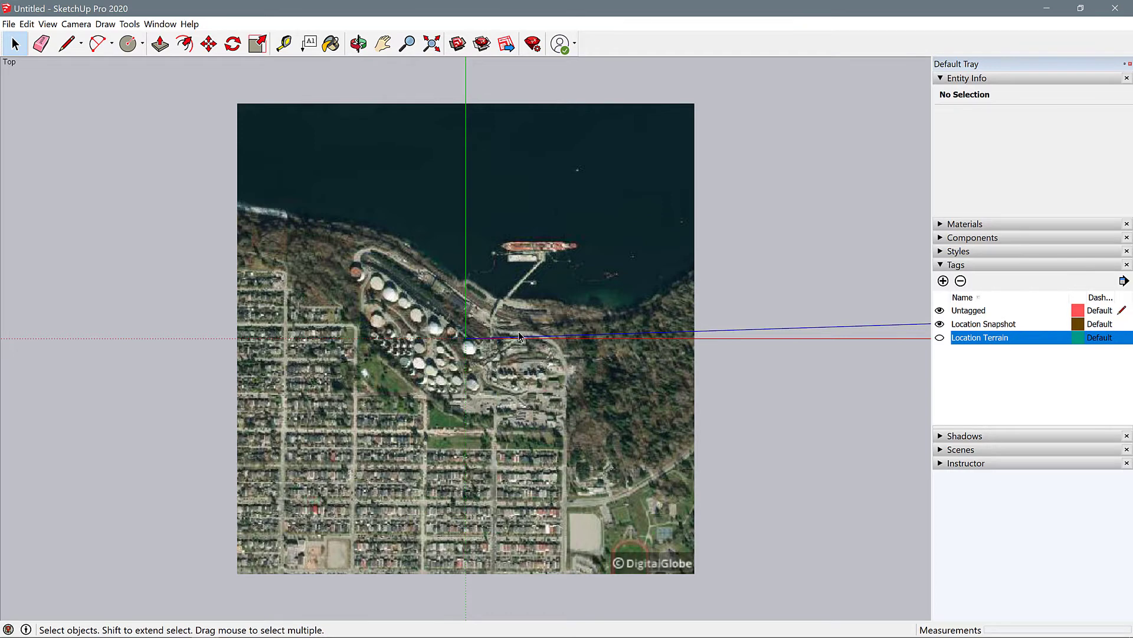
mouse_move(520, 336)
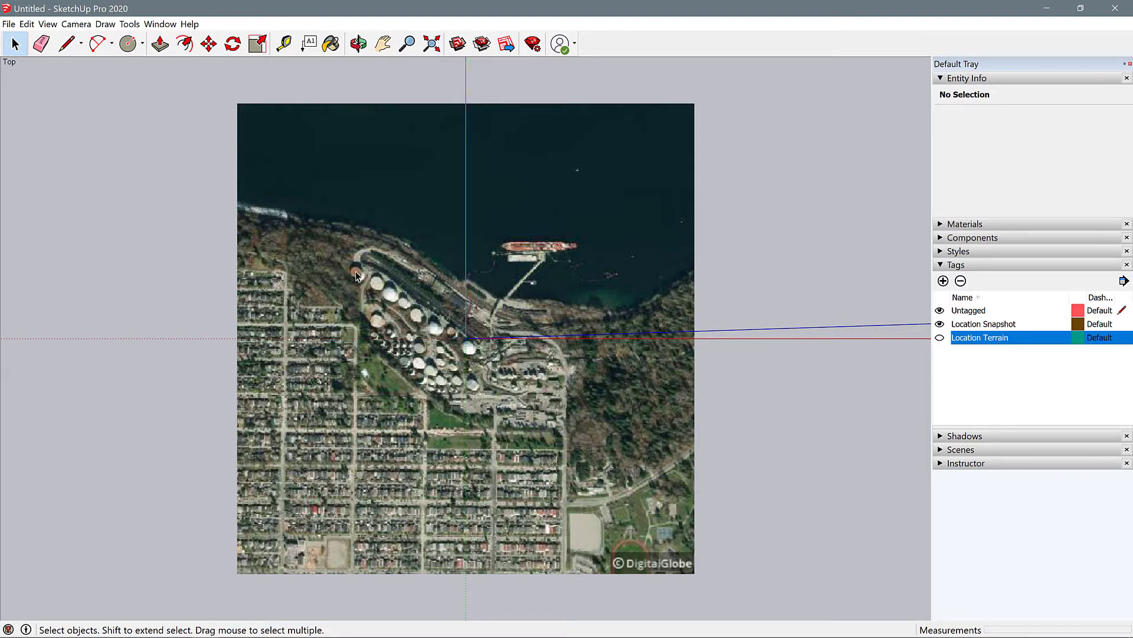
mouse_move(365, 281)
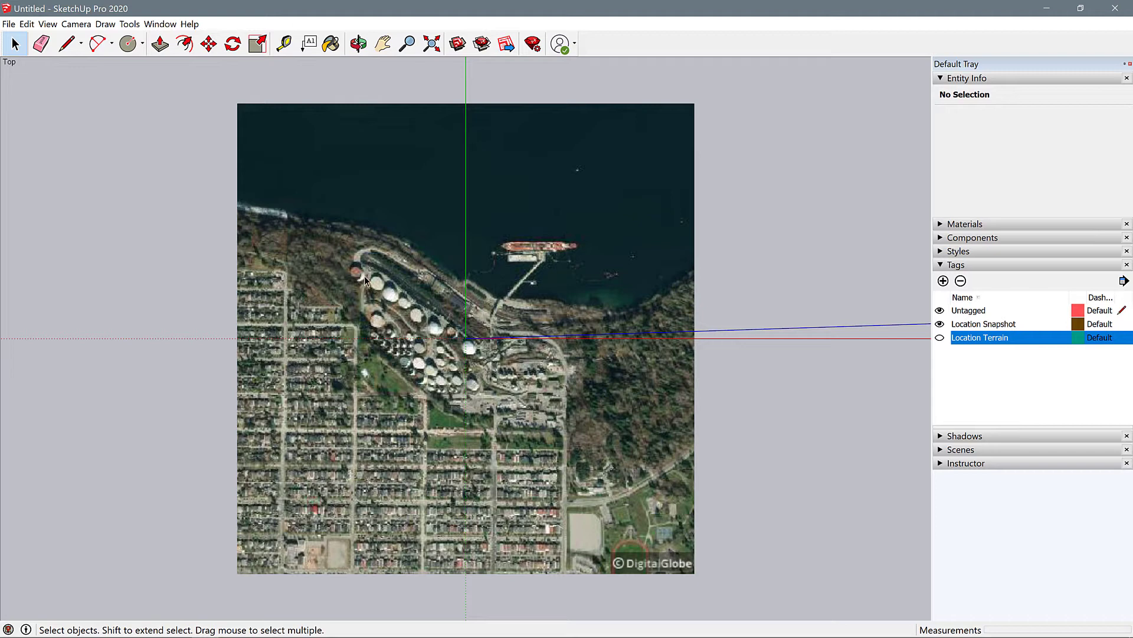
mouse_move(361, 283)
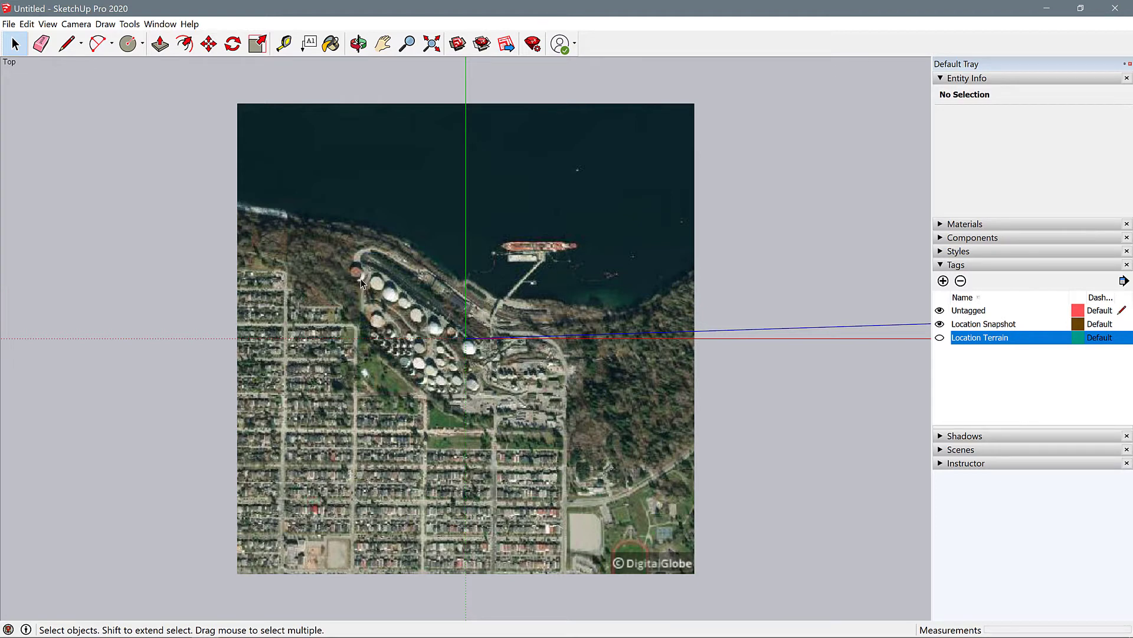
mouse_move(470, 388)
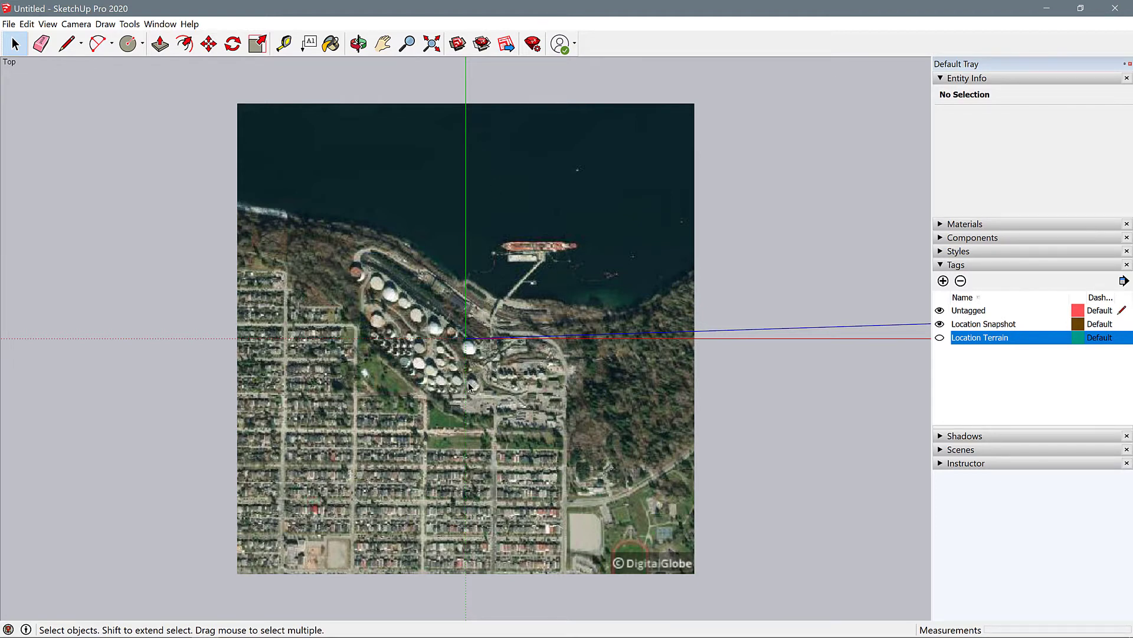
mouse_move(440, 336)
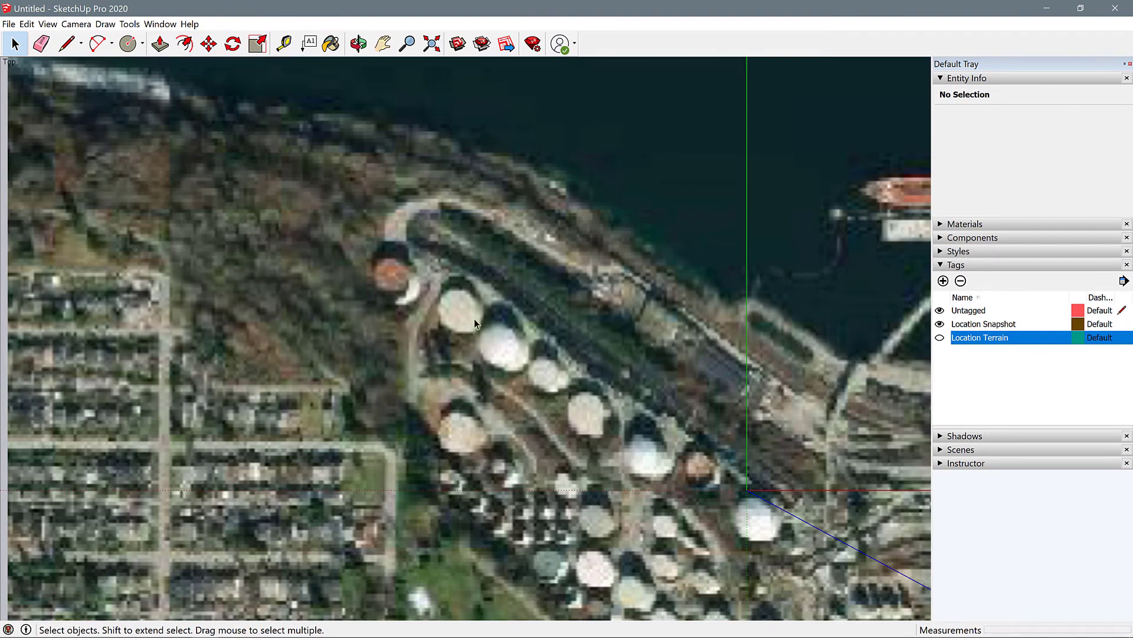
mouse_move(285, 307)
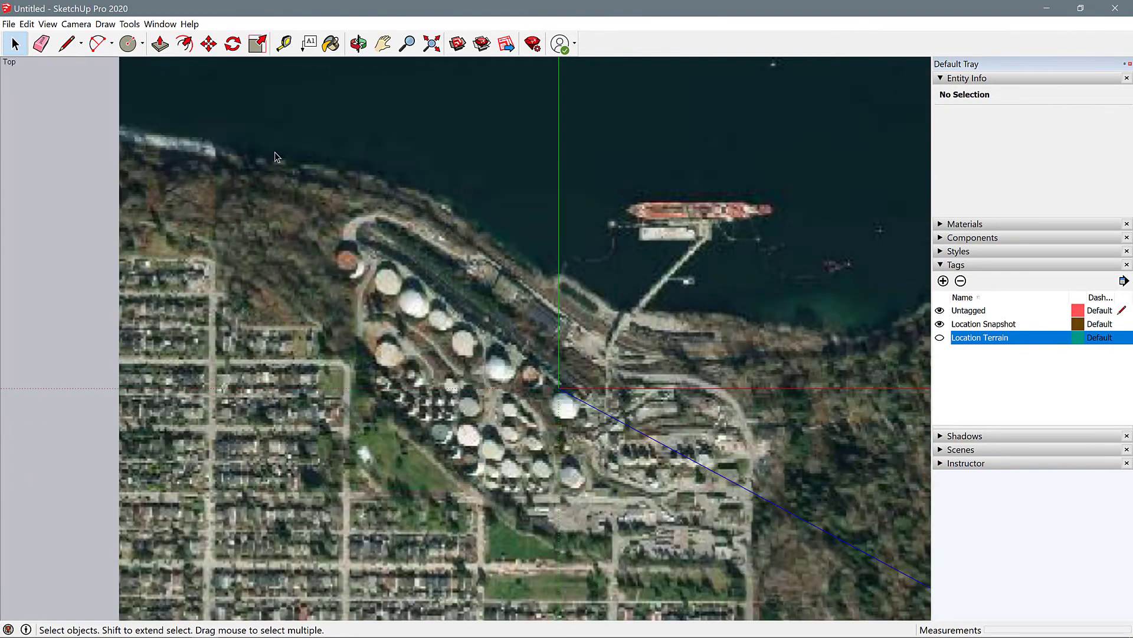
mouse_move(163, 72)
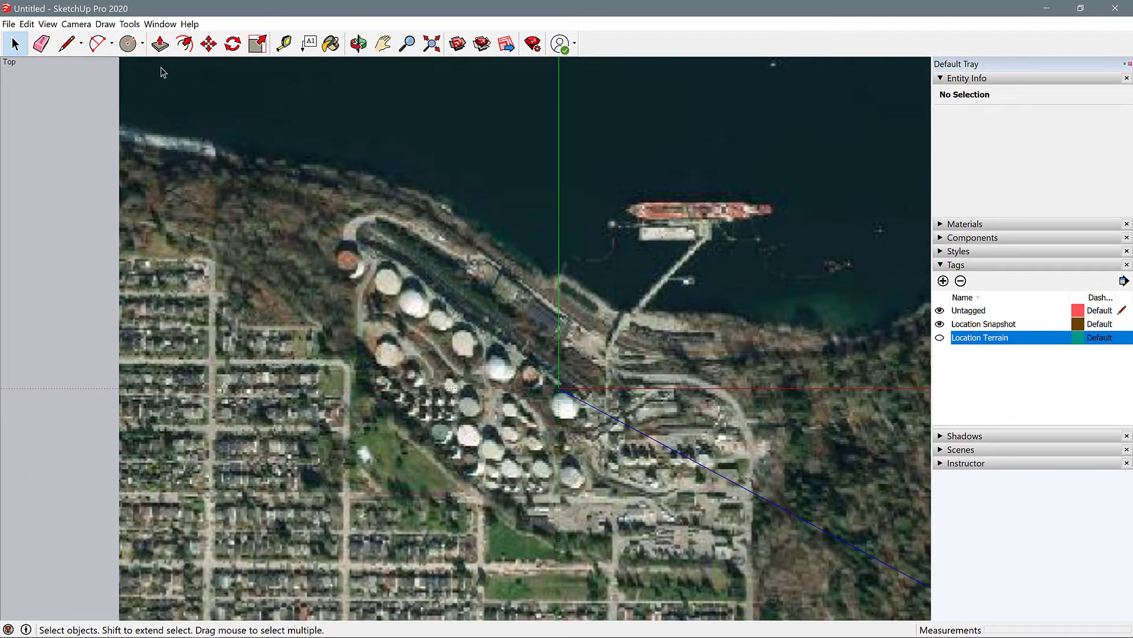
mouse_move(127, 43)
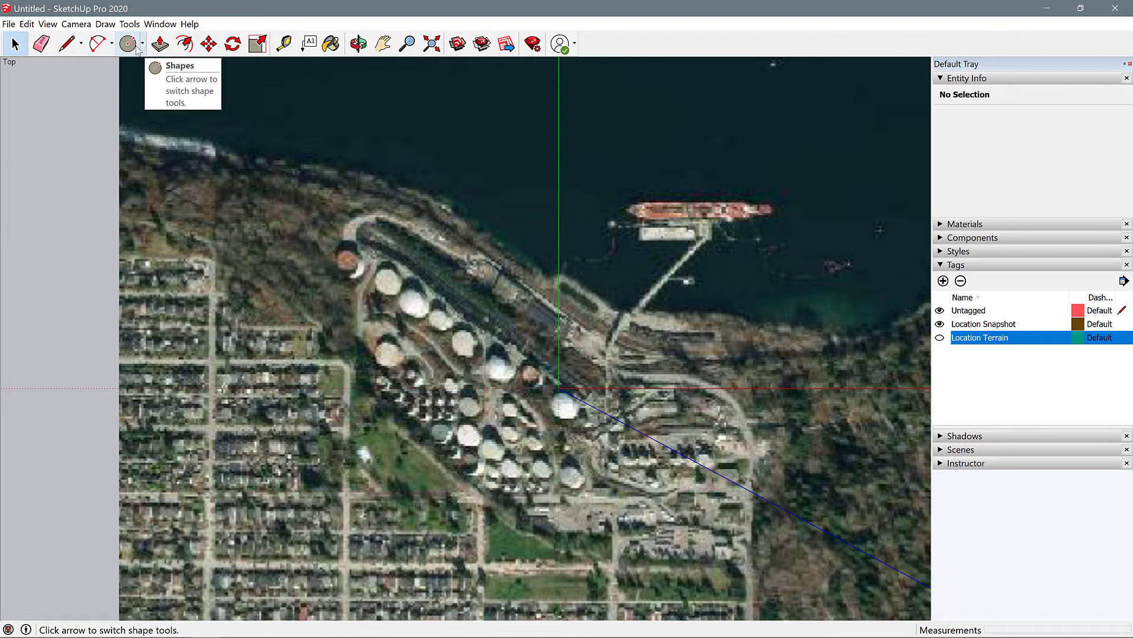
Step: Trace circles over two storage tanks with the Circle tool, then switch to Rectangle
left_click(144, 45)
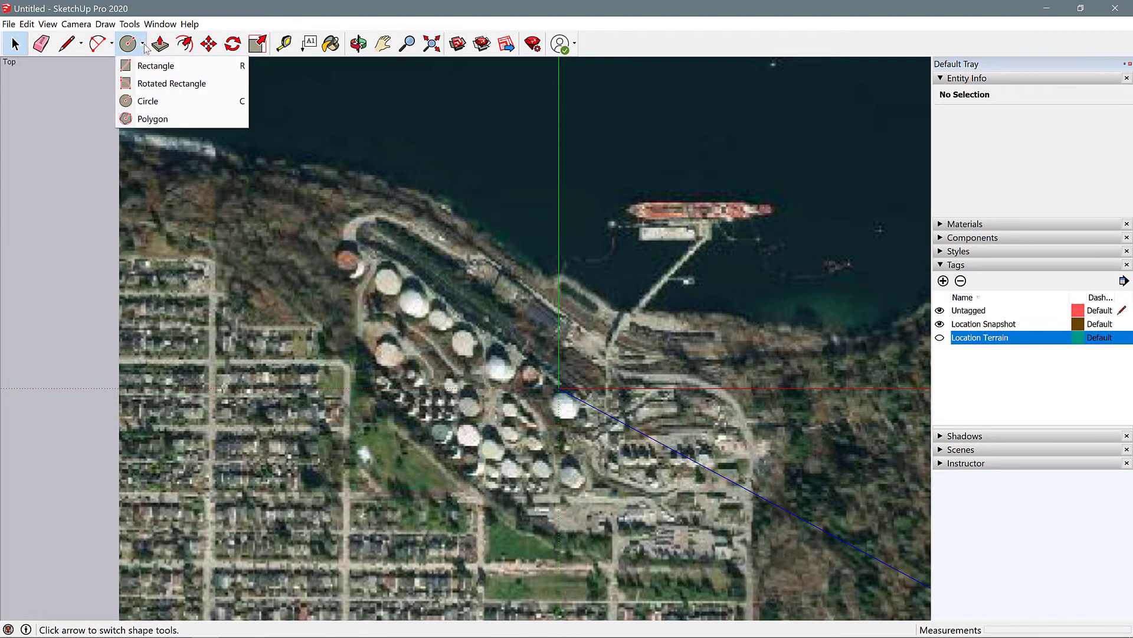
left_click(153, 118)
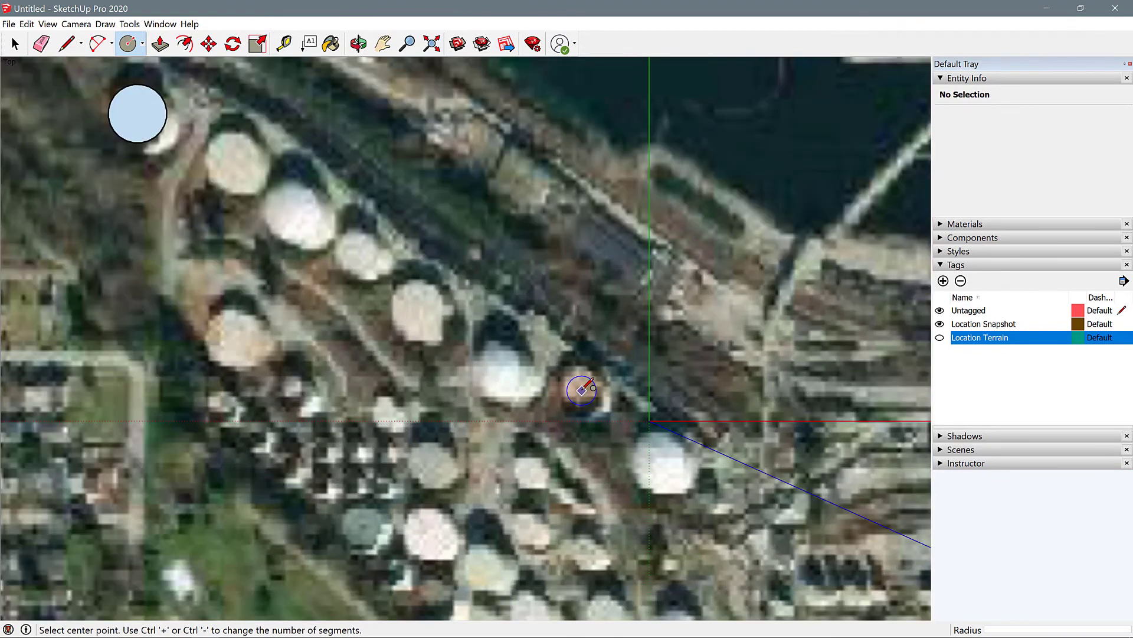
left_click(581, 391)
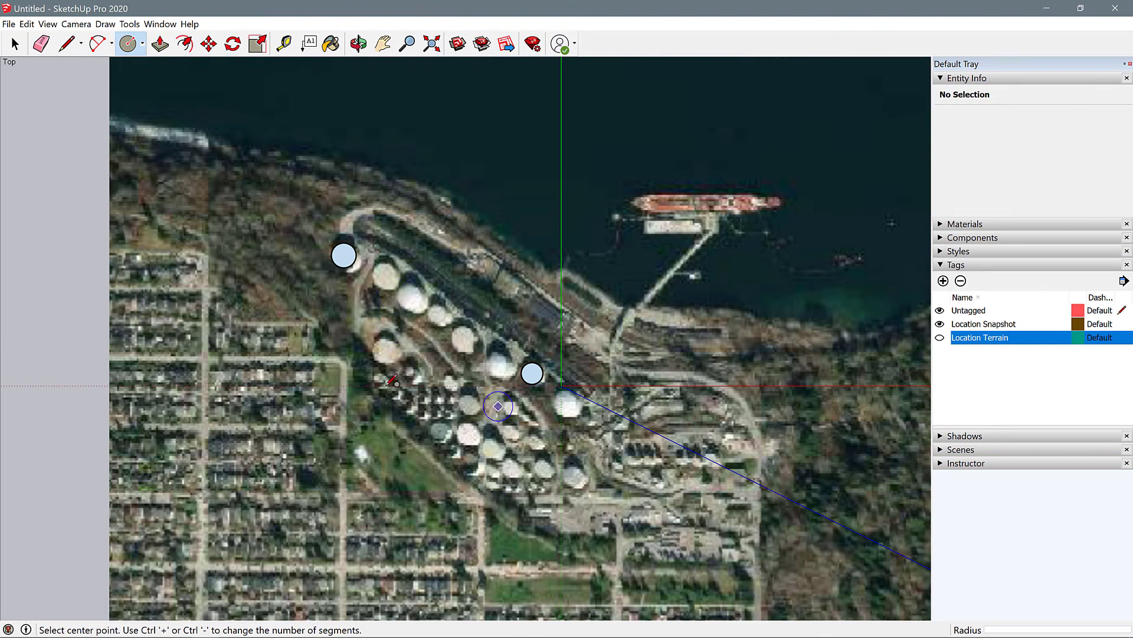
left_click(141, 44)
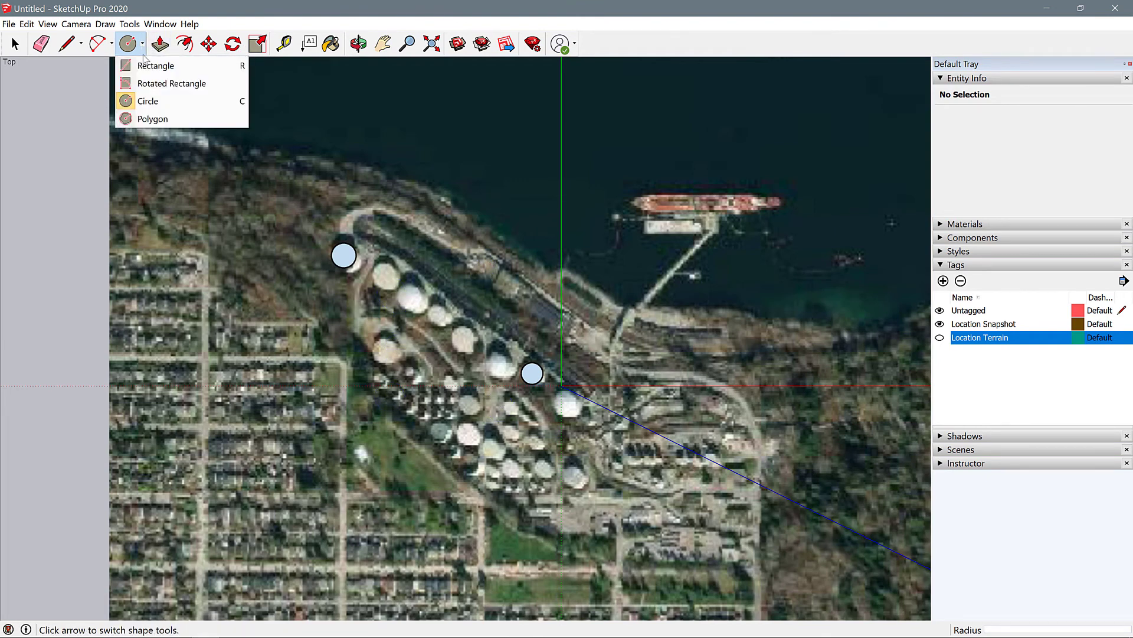
left_click(156, 65)
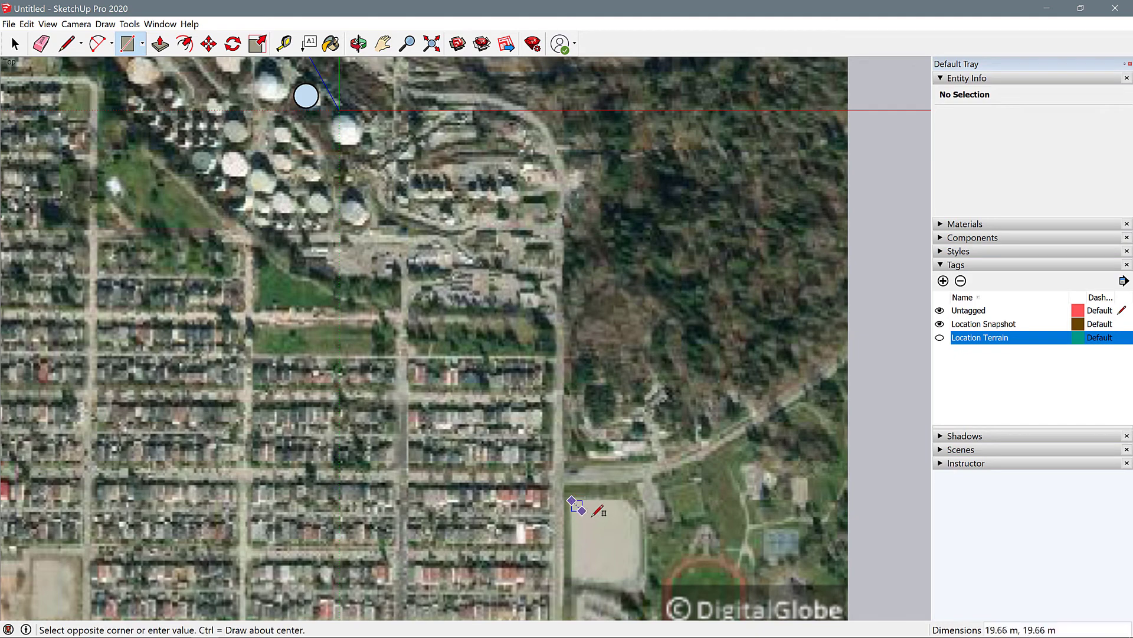
Step: Draw a rectangle over the sports field and make the Location Terrain tag visible again
left_click_drag(574, 500, 646, 585)
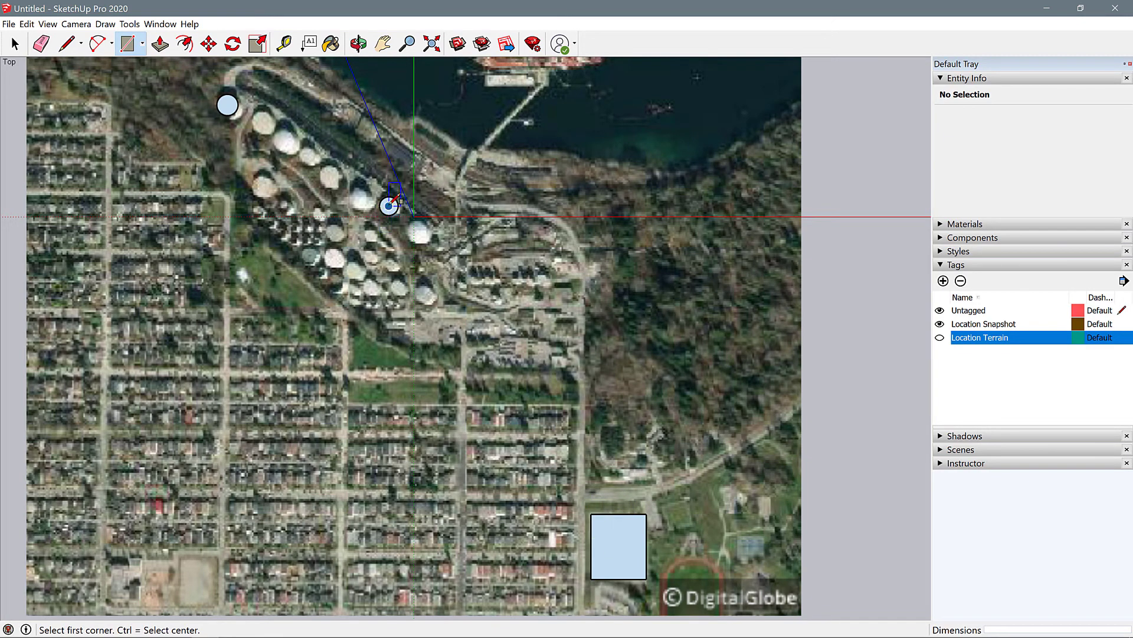
mouse_move(488, 360)
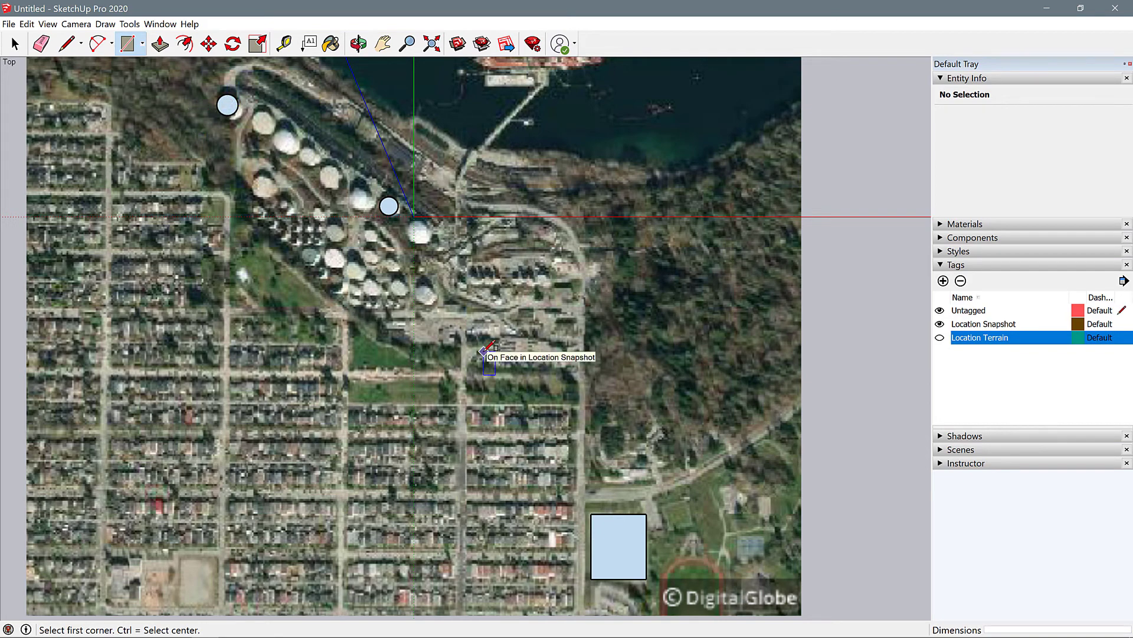
scroll("down", 3)
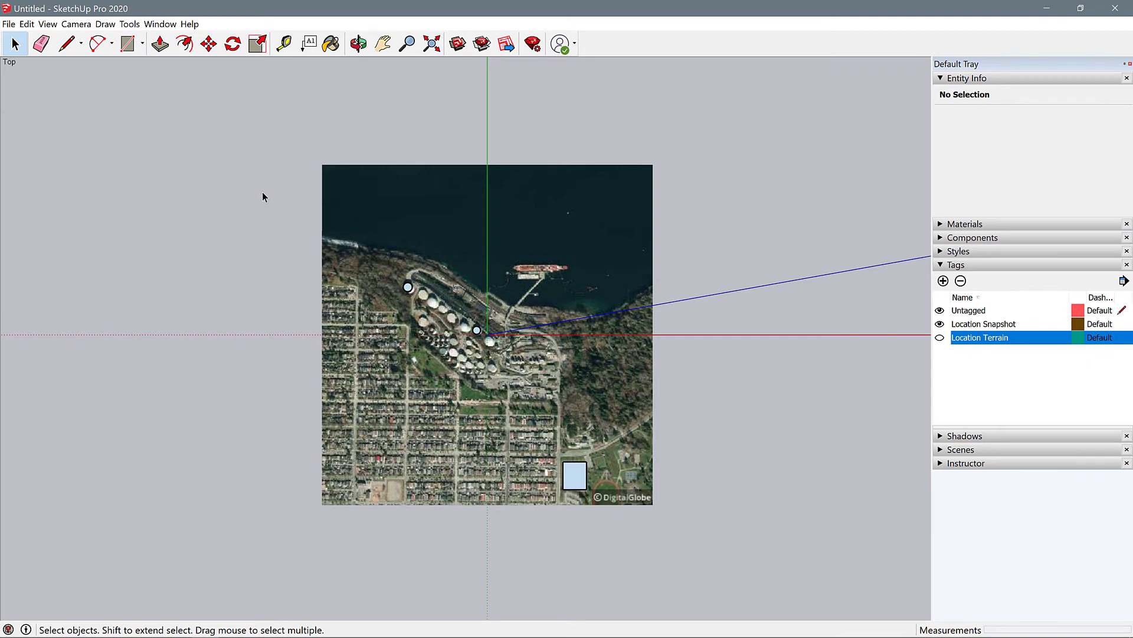
mouse_move(444, 366)
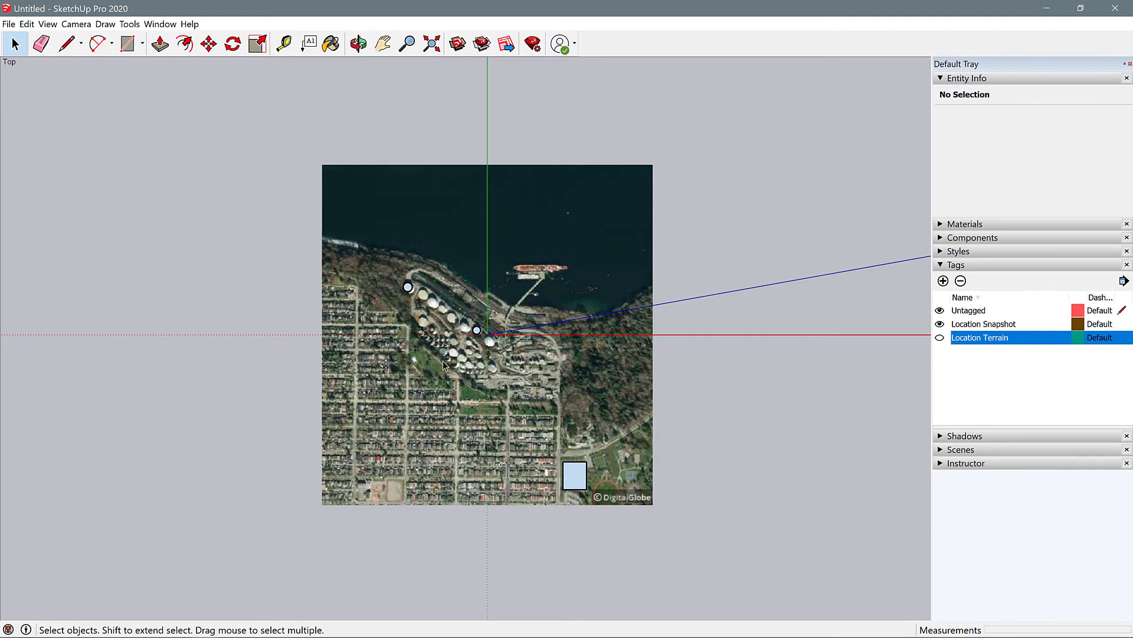
left_click(940, 338)
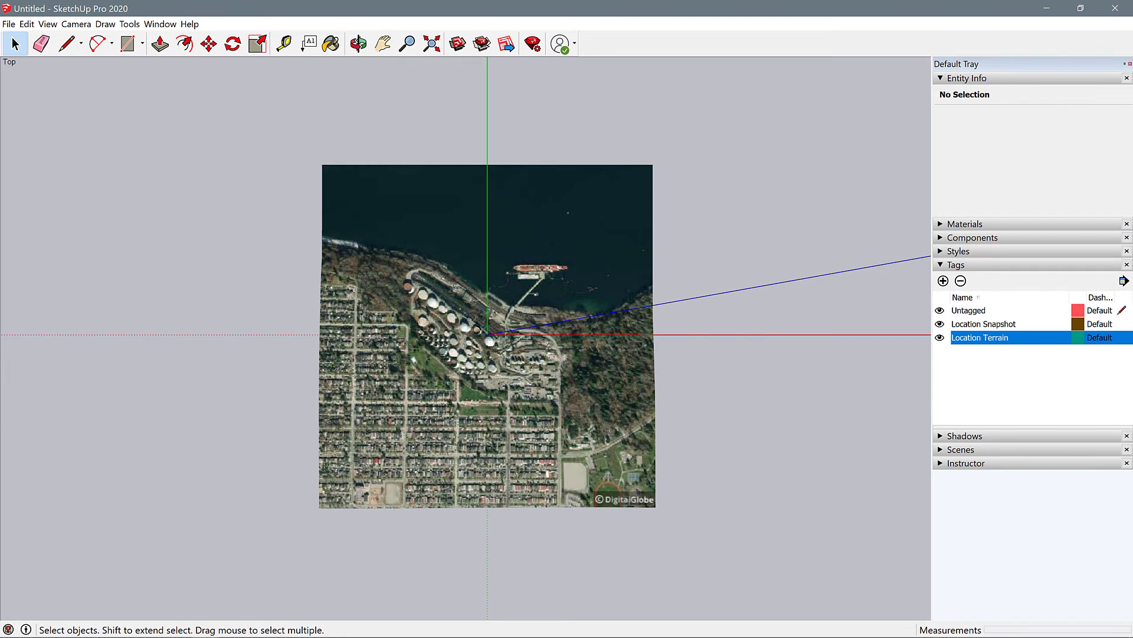
left_click(8, 24)
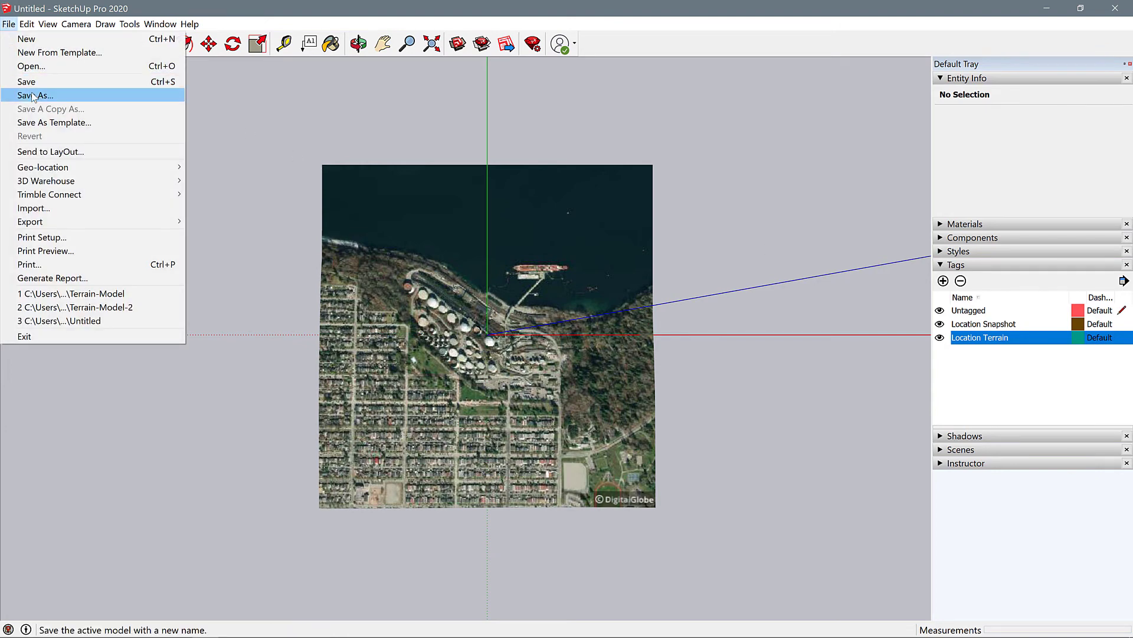
Step: Save the model as 'Site Plan Terrain' in SketchUp Version 8 format on the Desktop
left_click(35, 95)
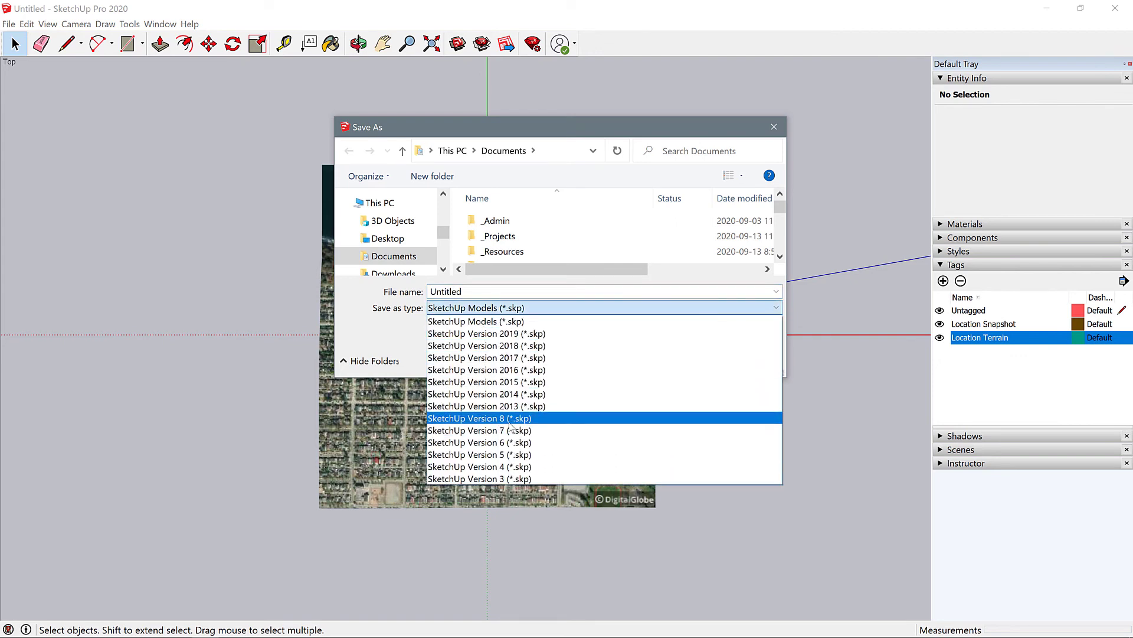
mouse_move(513, 429)
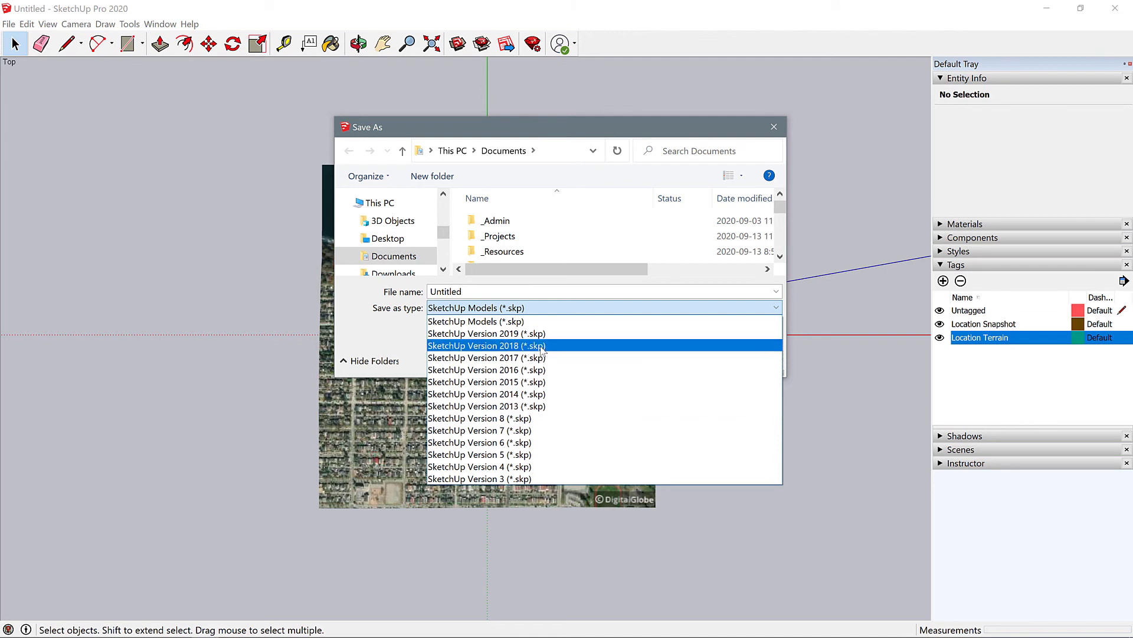
mouse_move(543, 352)
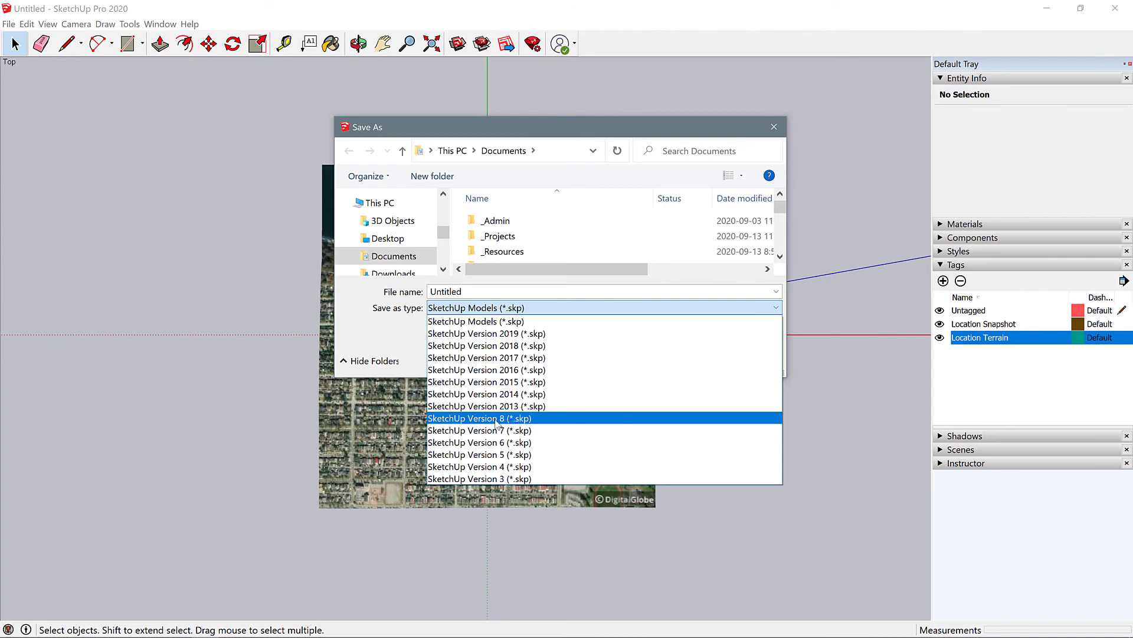
mouse_move(497, 425)
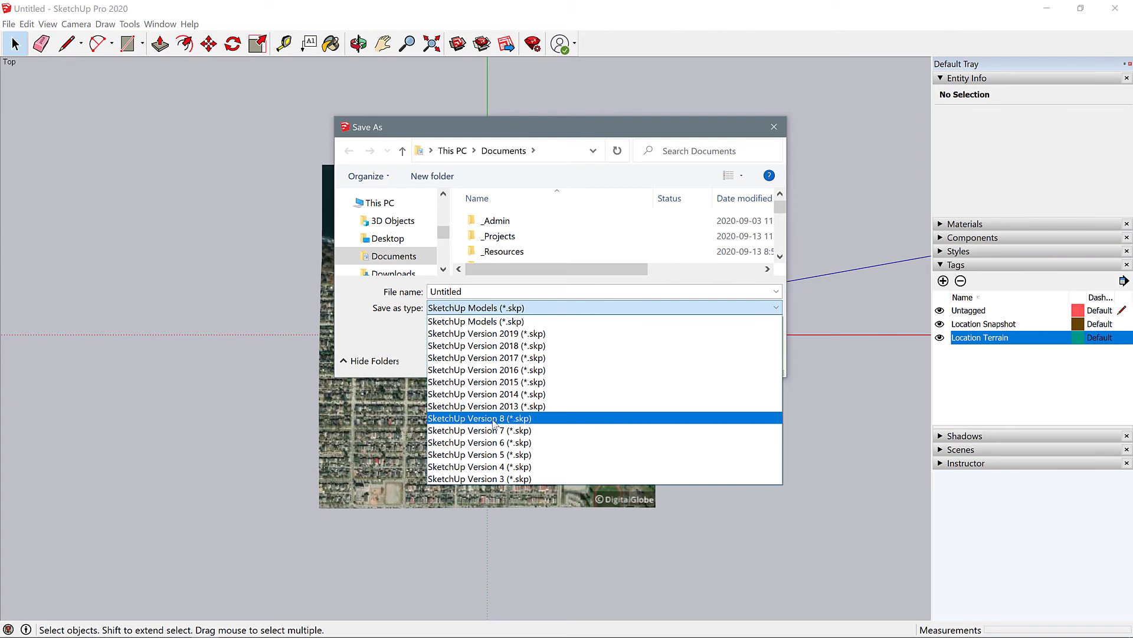
left_click(479, 417)
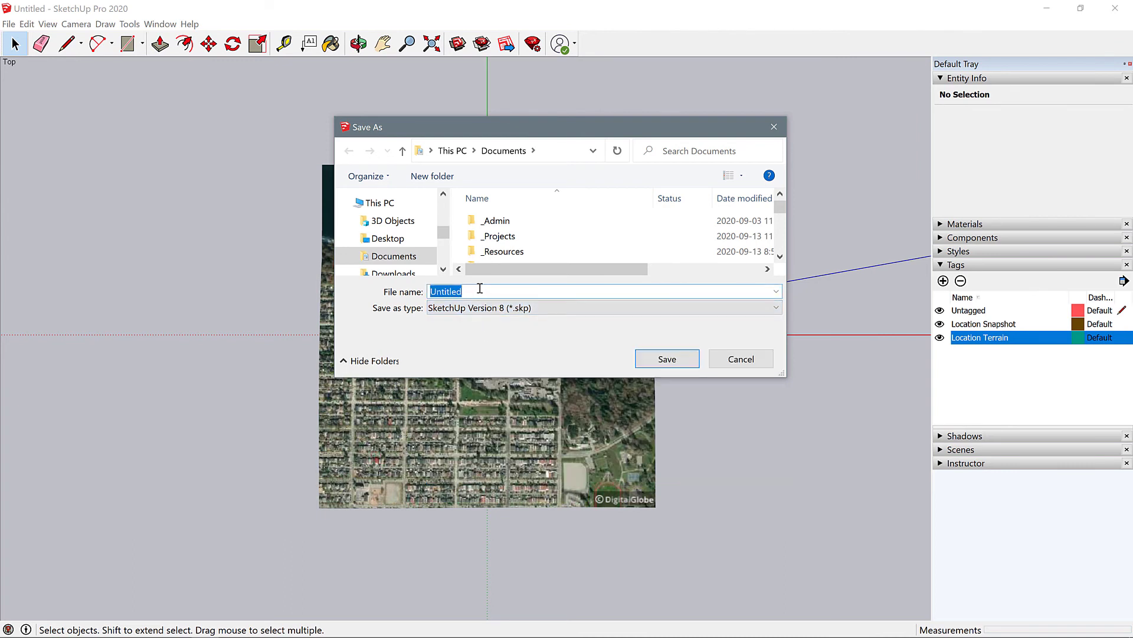
type("Site Plan Terrain")
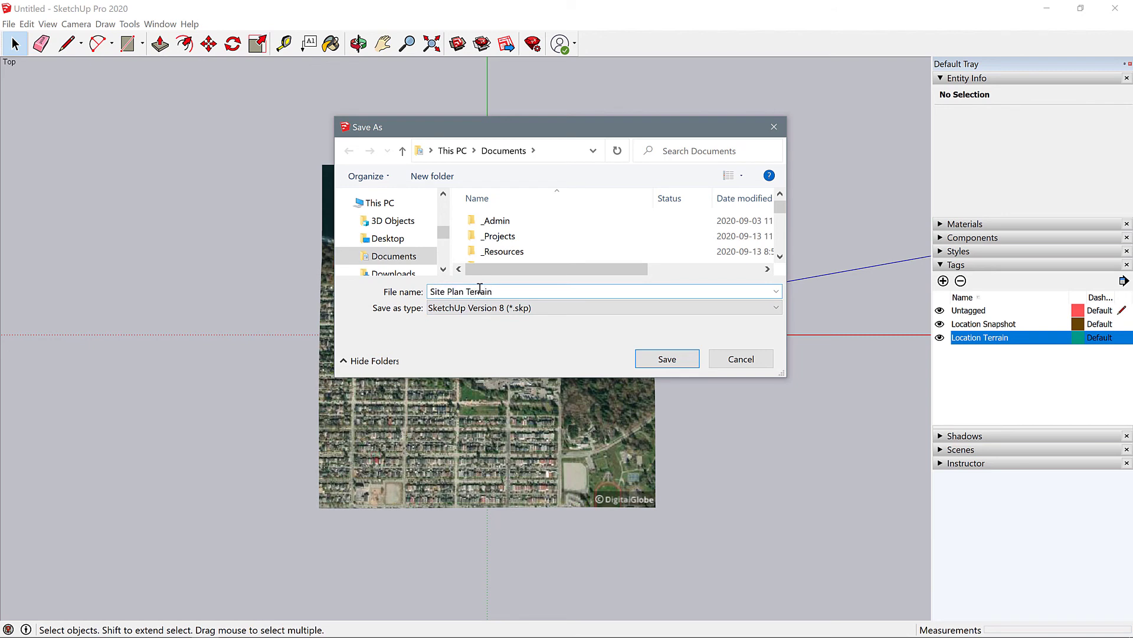
left_click(388, 238)
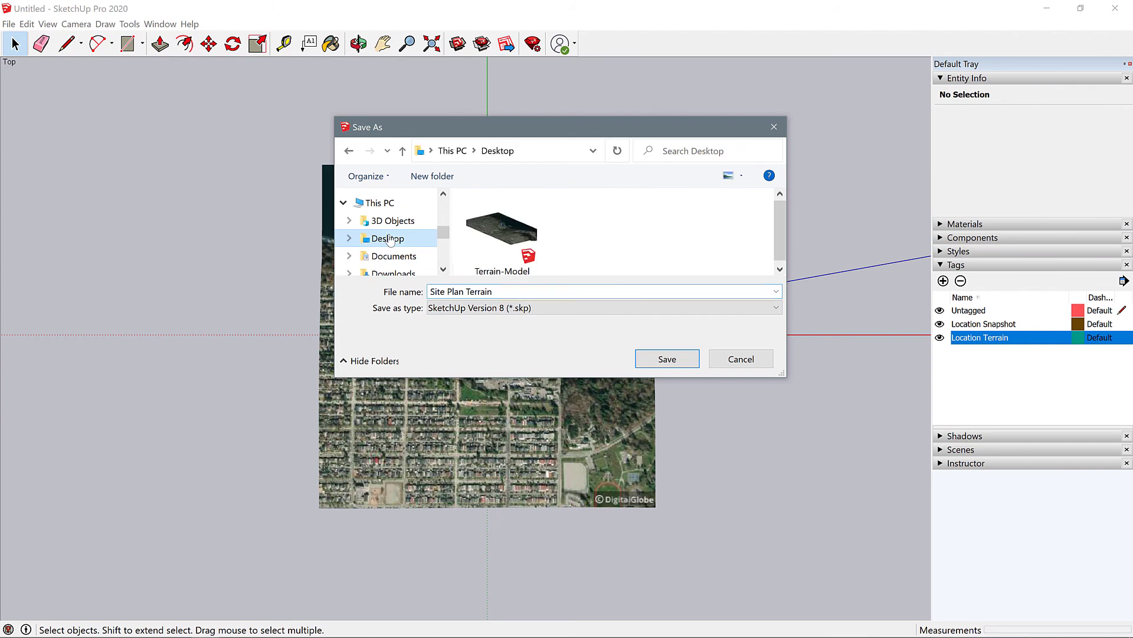
left_click(666, 359)
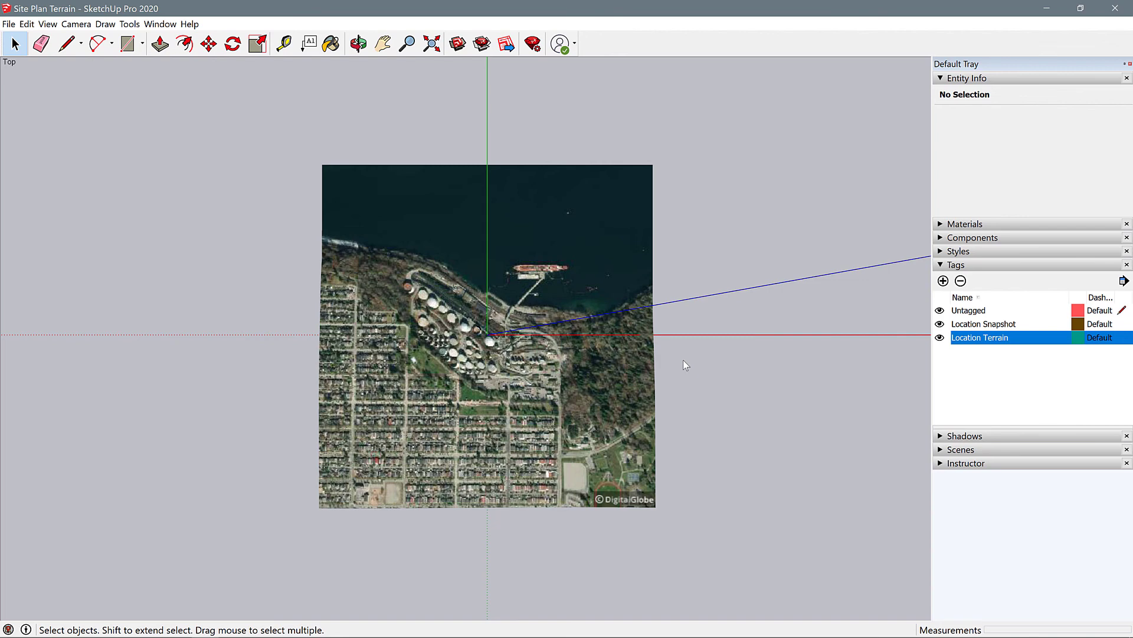
mouse_move(668, 374)
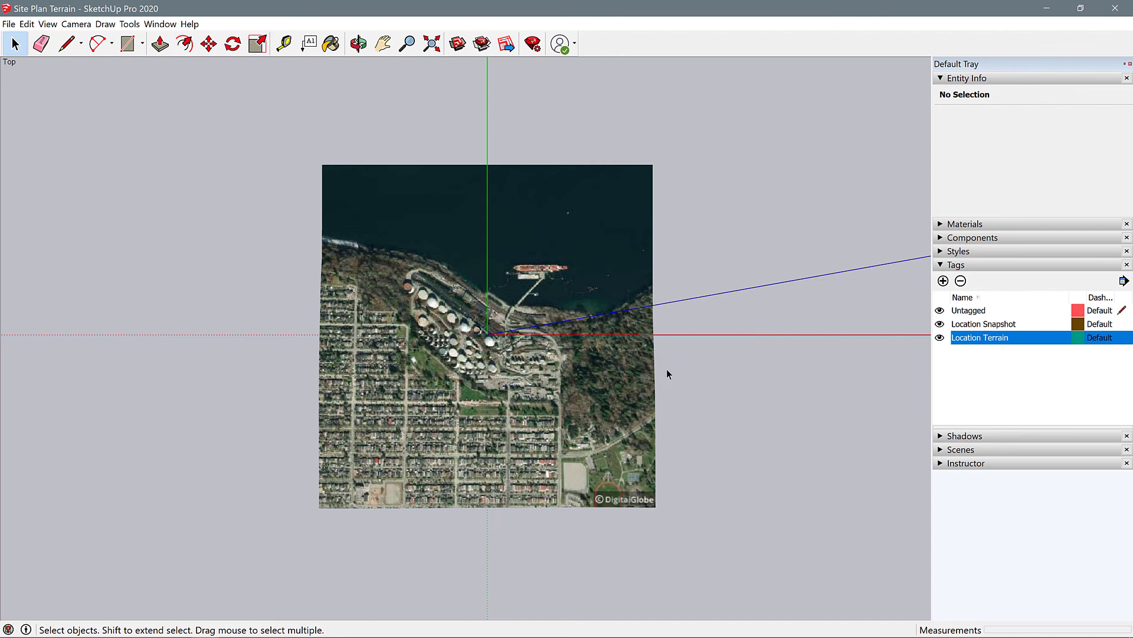
mouse_move(683, 384)
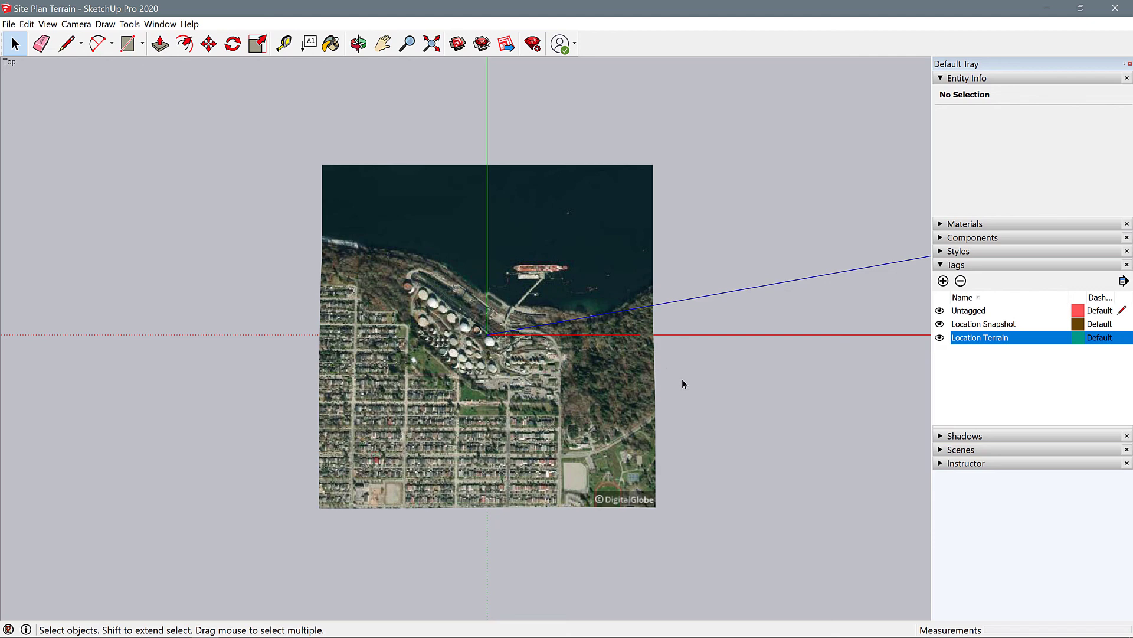
mouse_move(562, 381)
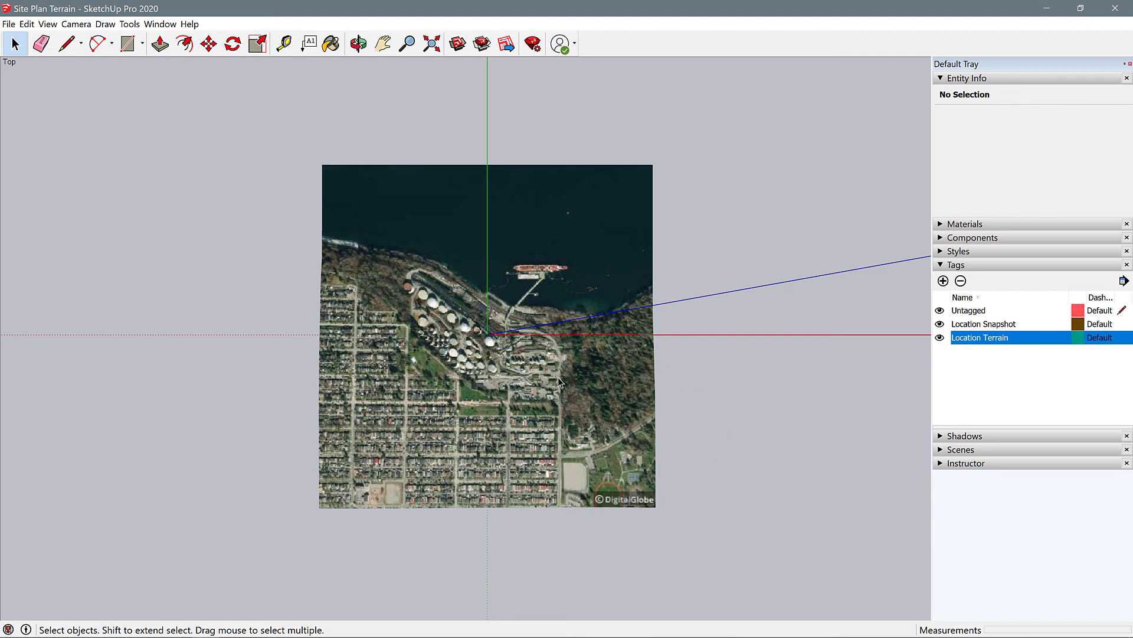
mouse_move(484, 359)
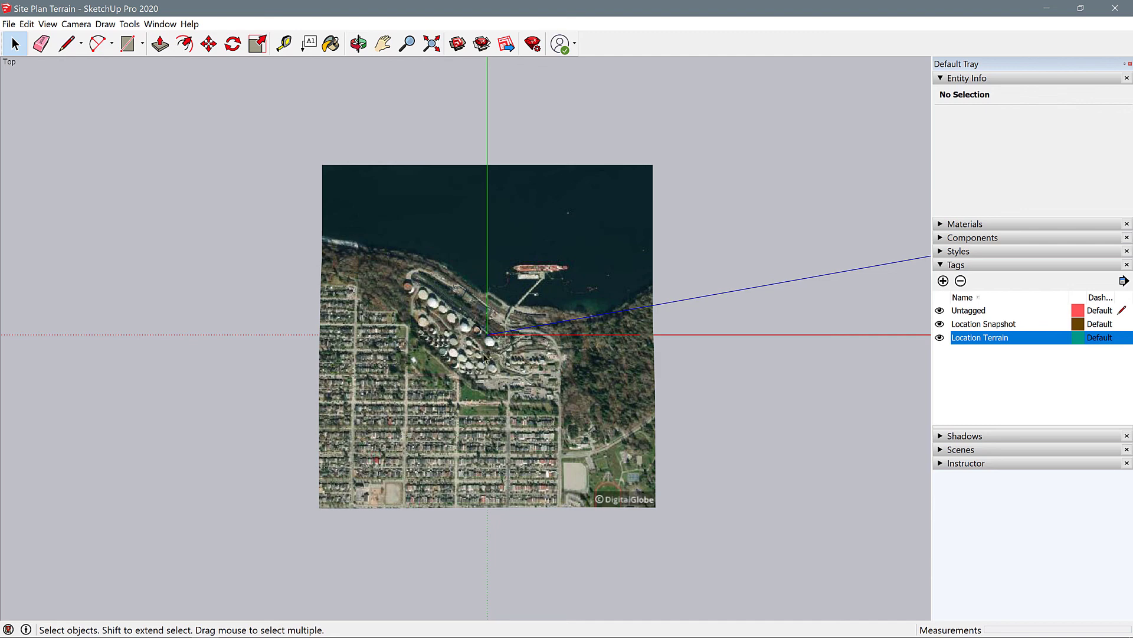
mouse_move(555, 382)
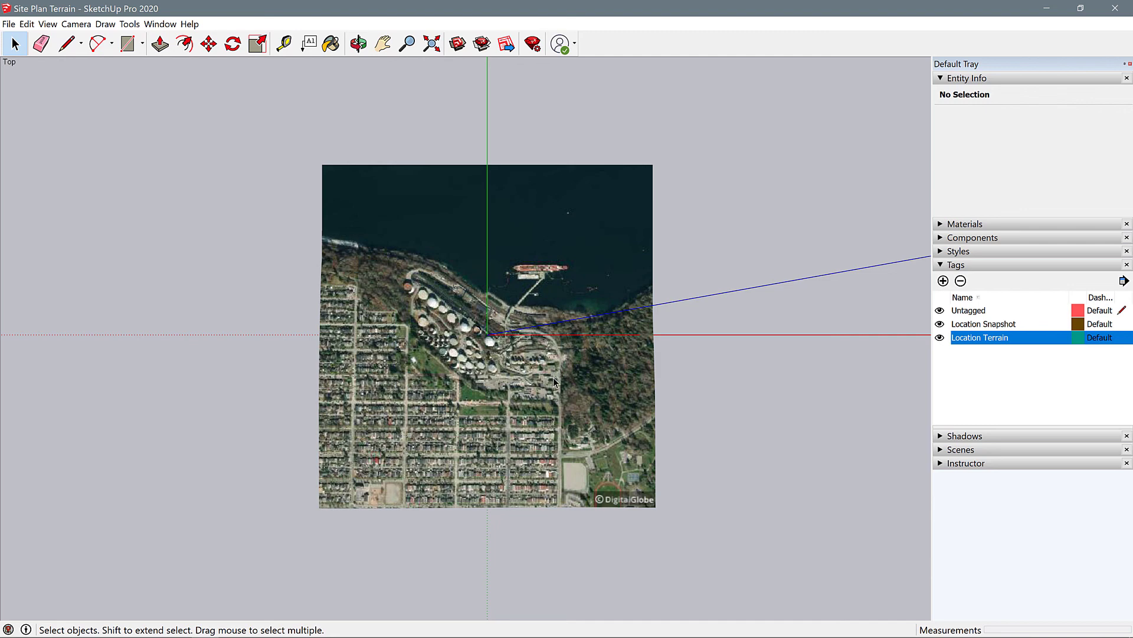
mouse_move(535, 332)
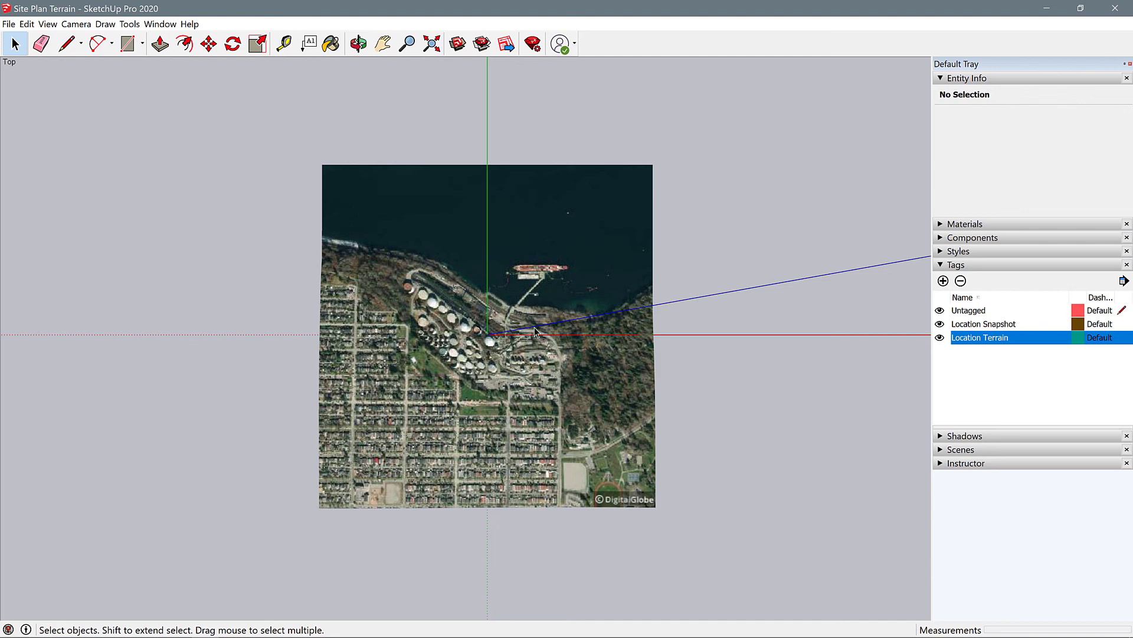